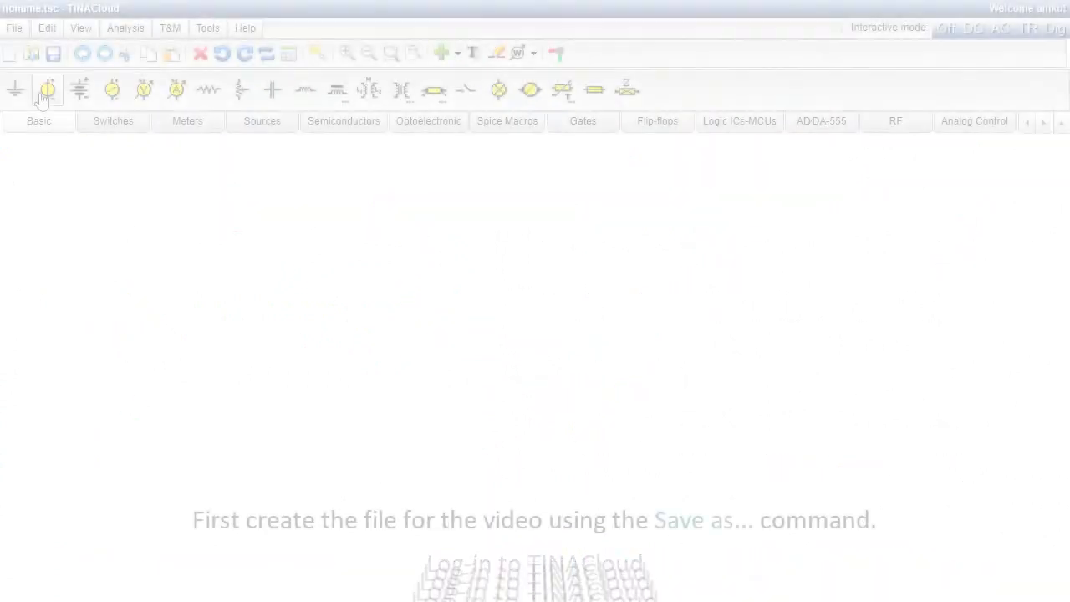
# Save the empty schematic as RC Integrator.tsc in My Circuits via Save as
pyautogui.click(14, 27)
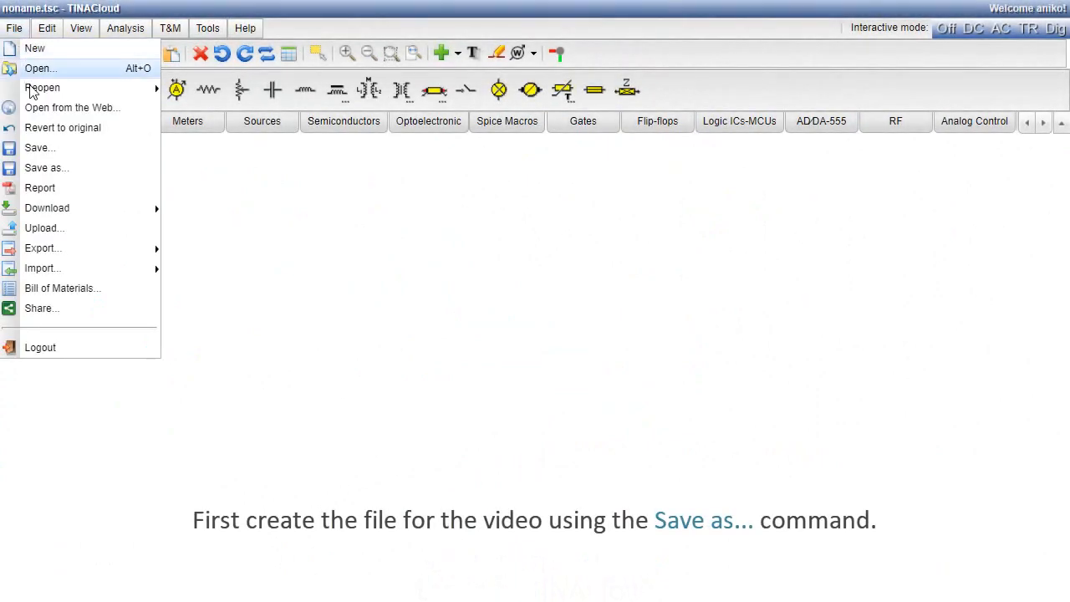
pyautogui.click(47, 167)
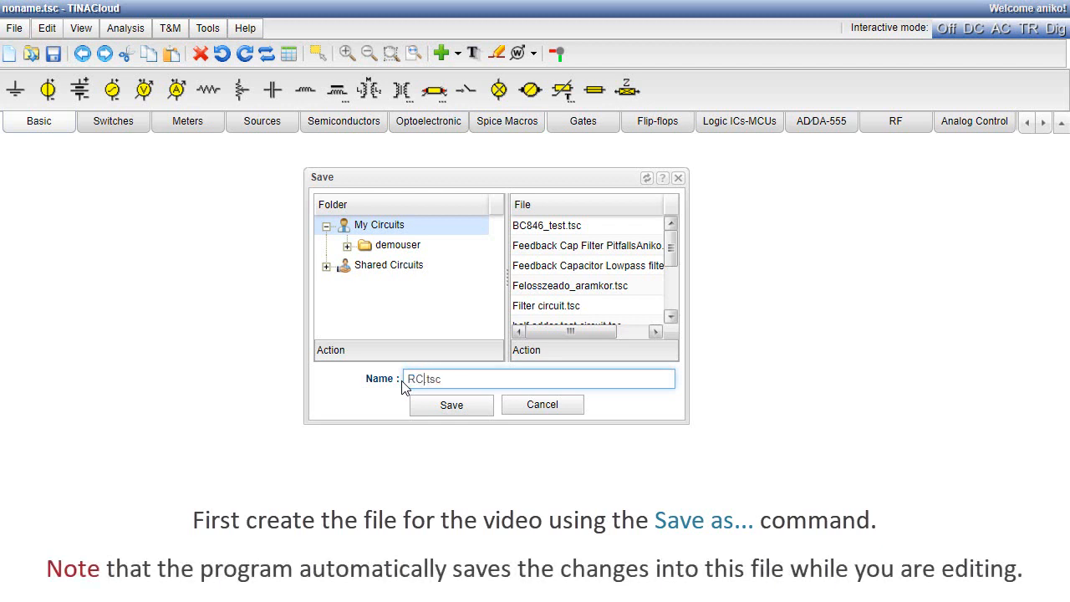
pyautogui.write('Int')
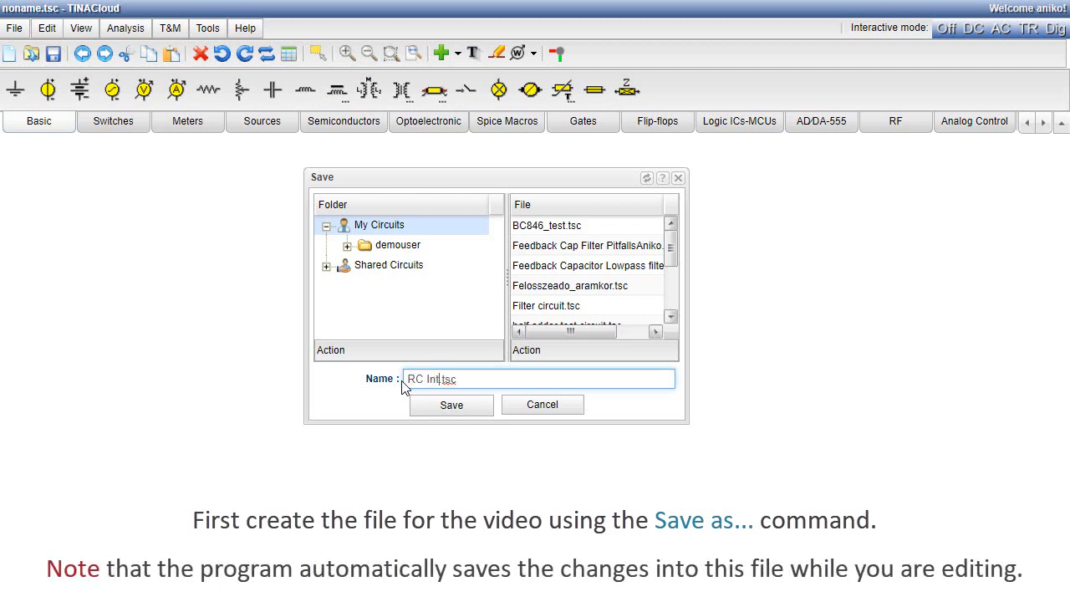
pyautogui.write('egrator')
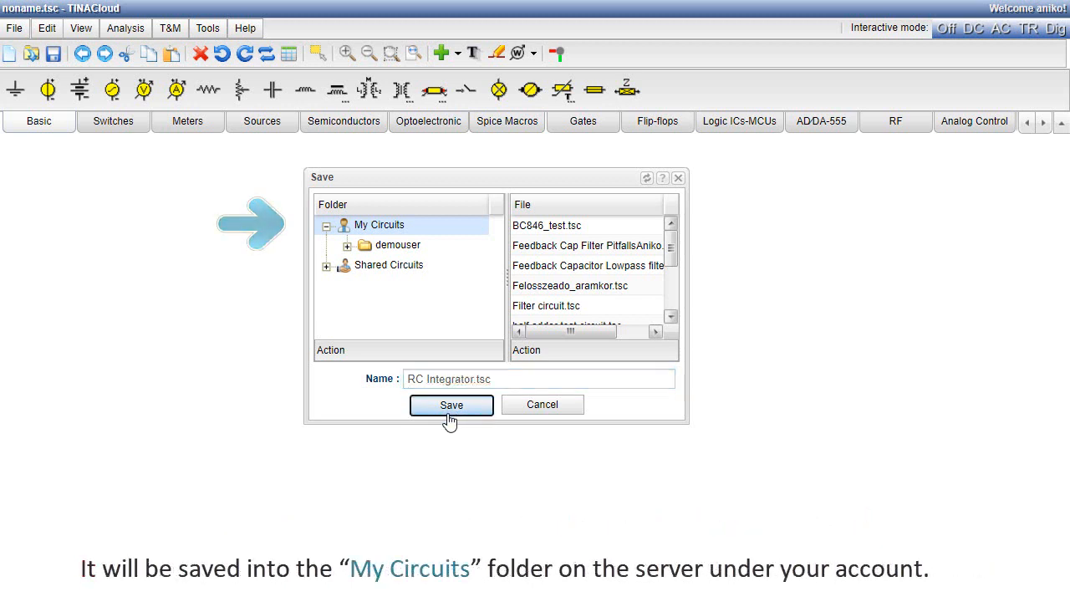
pyautogui.click(451, 404)
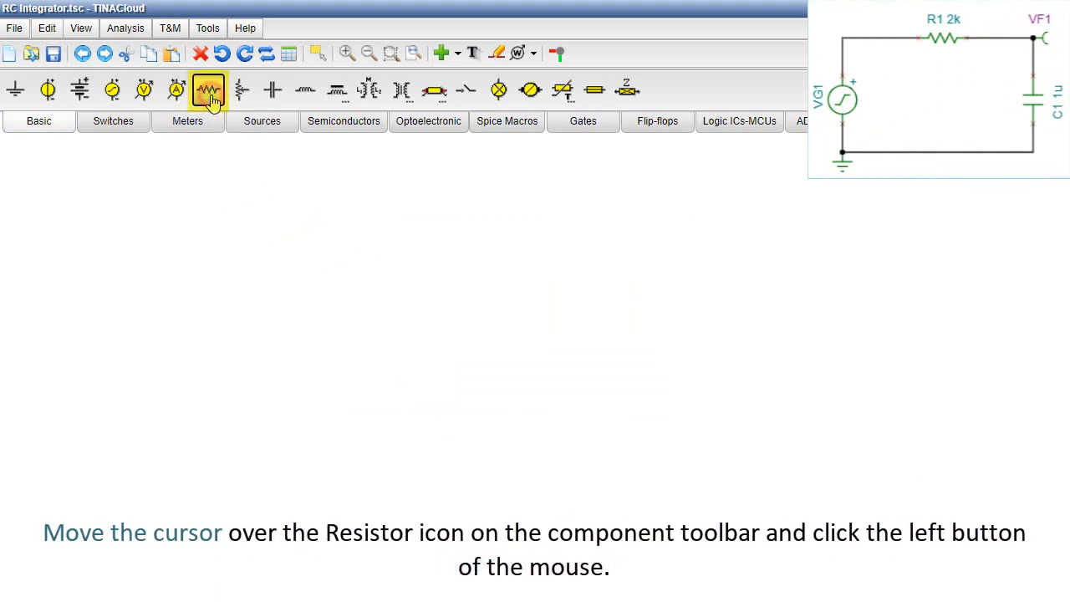
# Pick the Resistor tool and drop R1 (1k) onto the canvas
pyautogui.click(207, 91)
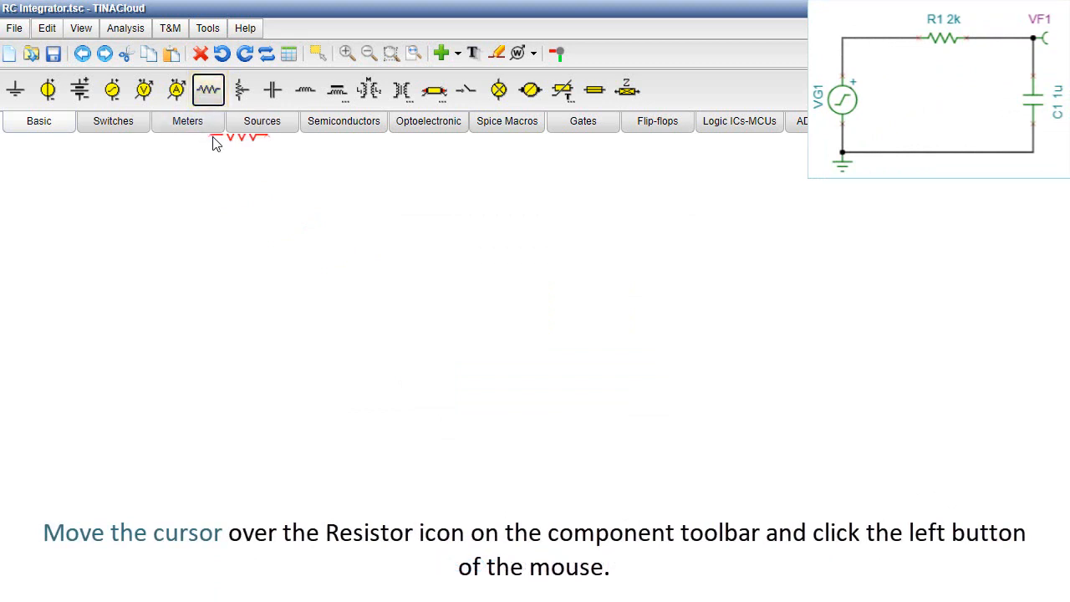
pyautogui.click(208, 91)
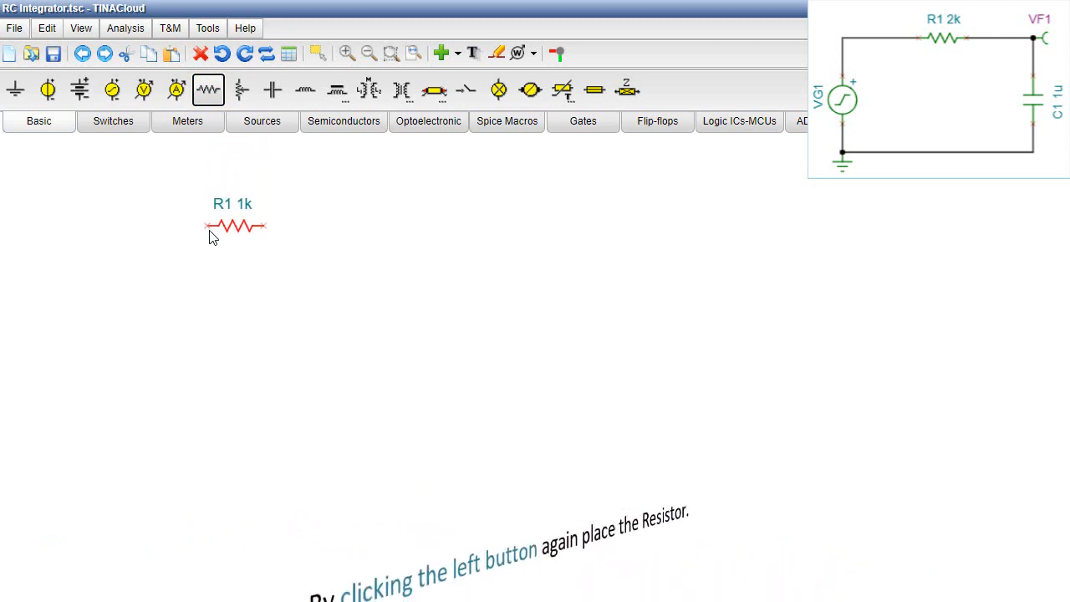
pyautogui.click(236, 237)
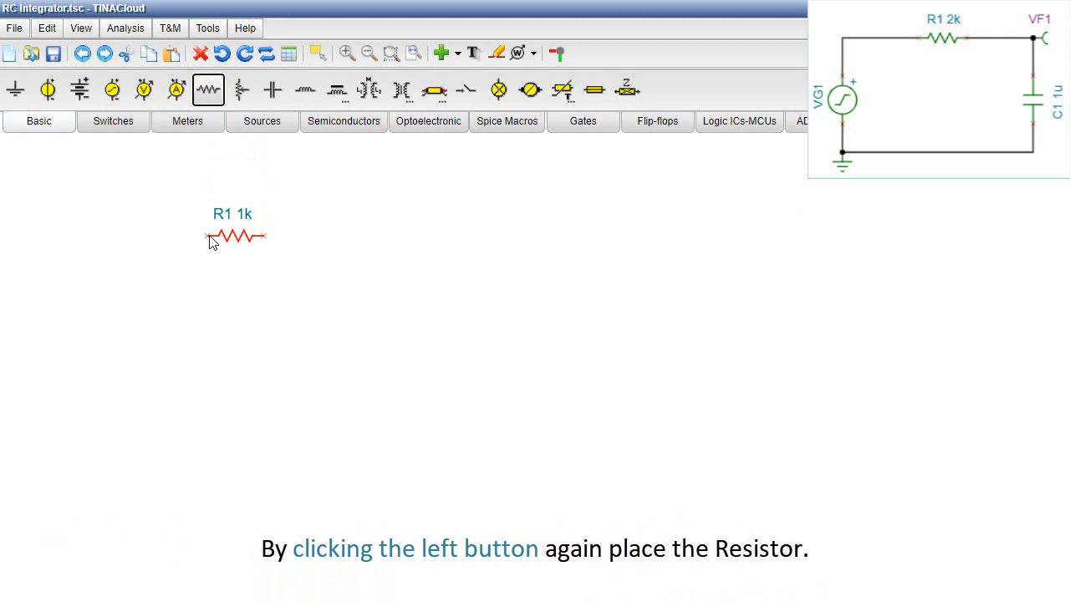
pyautogui.click(237, 234)
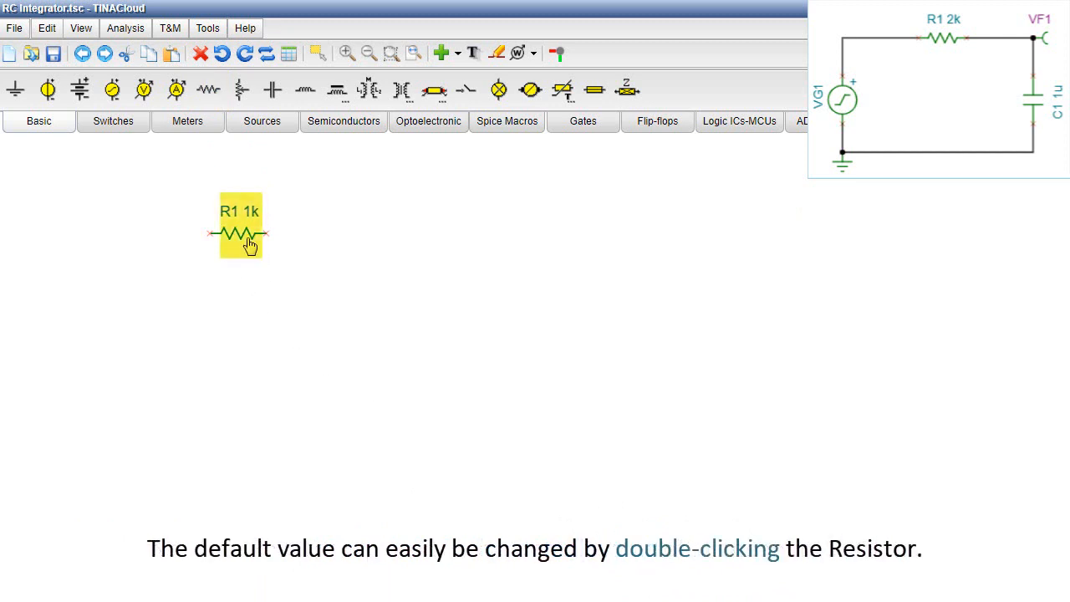
# Change R1's Resistance value from 1k to 2k and confirm
pyautogui.doubleClick(240, 233)
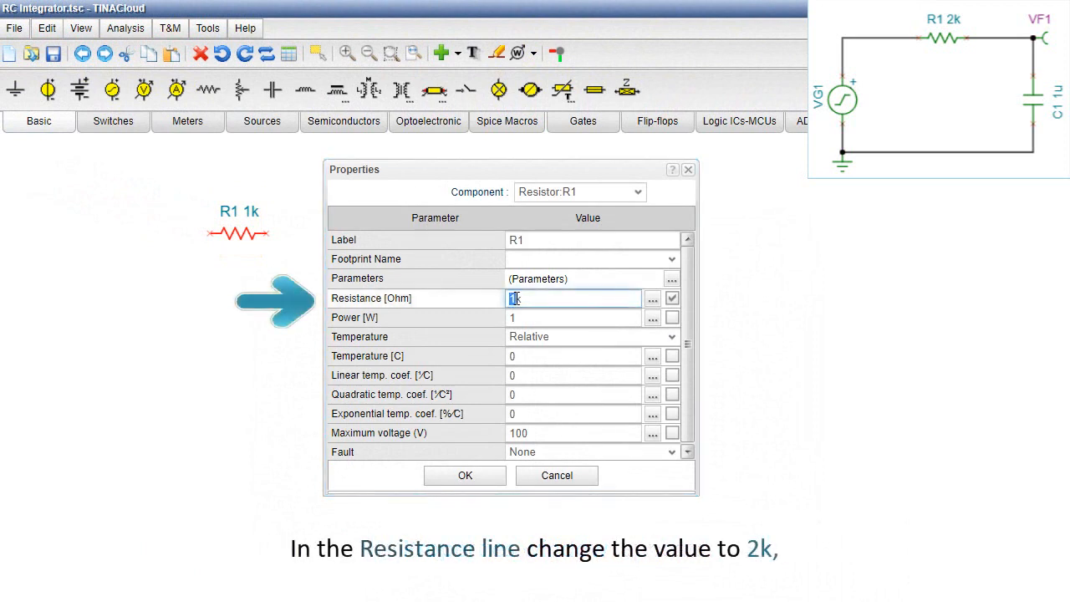
pyautogui.write('2')
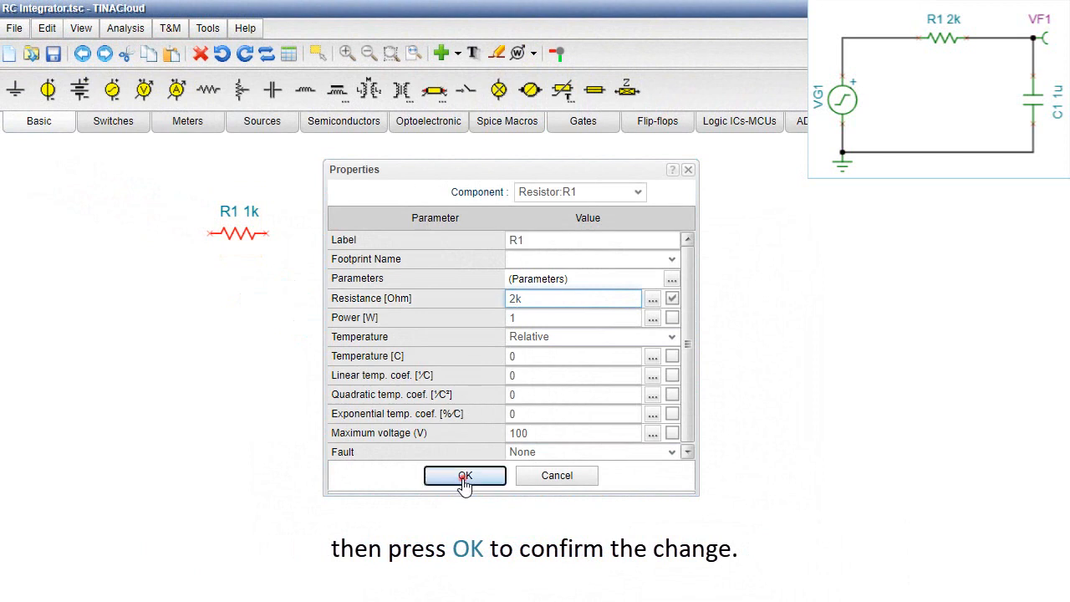
pyautogui.click(464, 475)
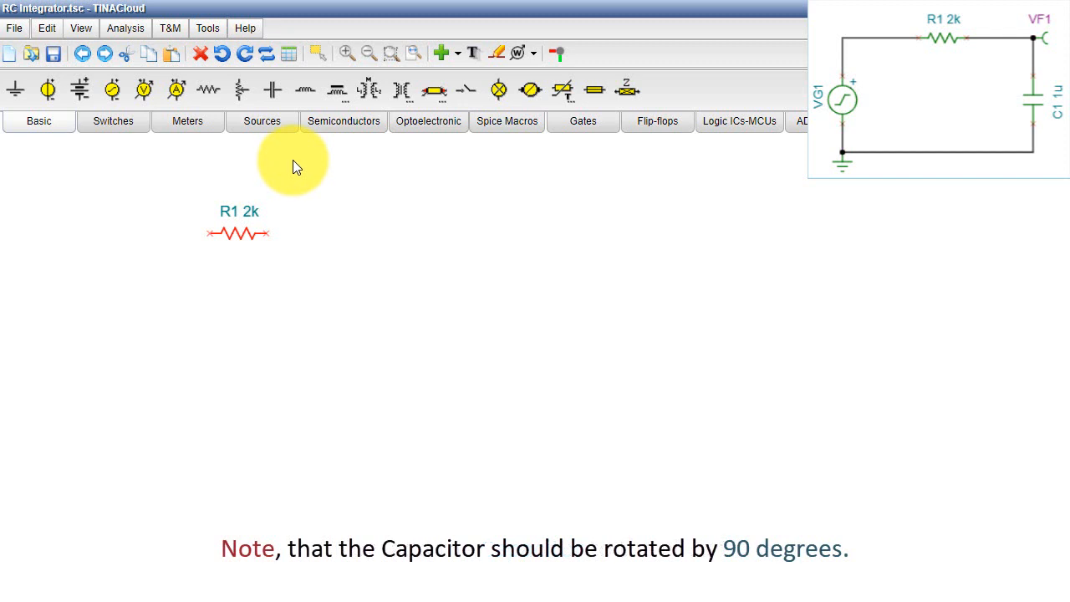
pyautogui.moveTo(274, 90)
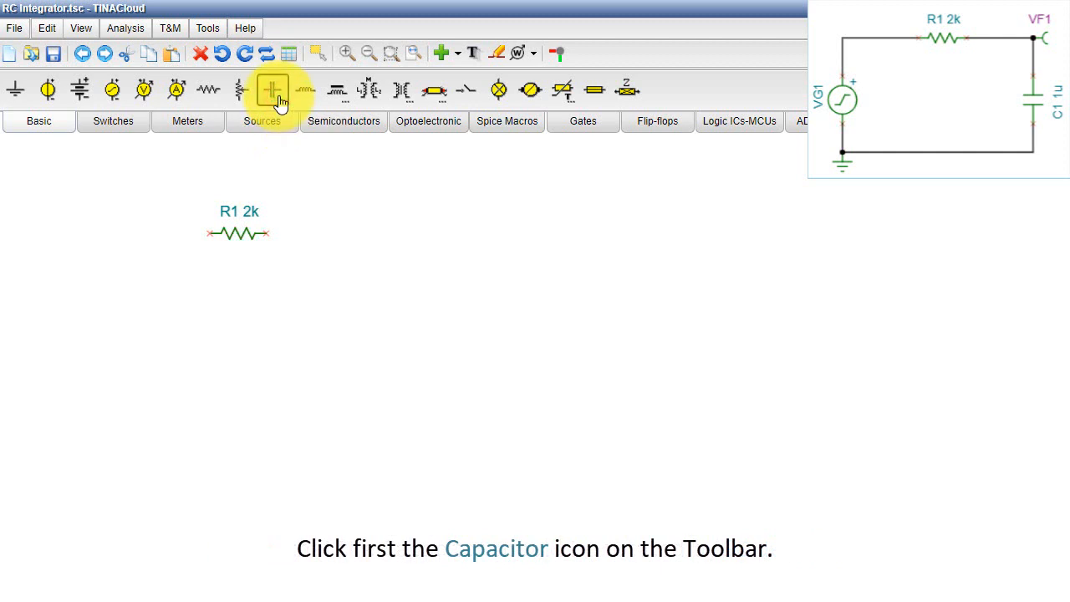
# Place capacitor C1 1u below-right of R1 and rotate it to stand vertically
pyautogui.click(274, 90)
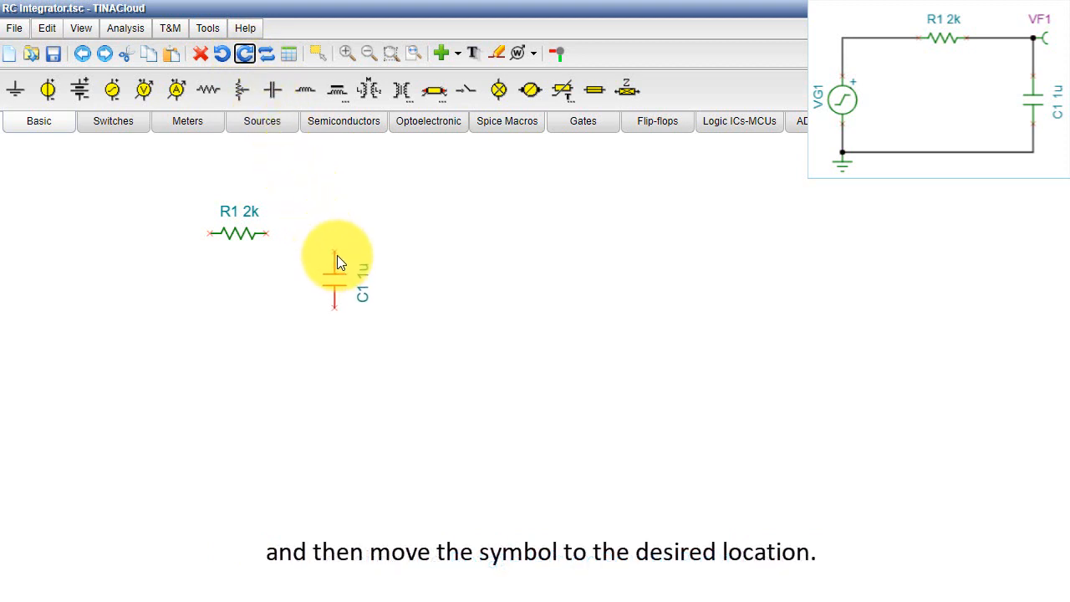
pyautogui.moveTo(341, 284)
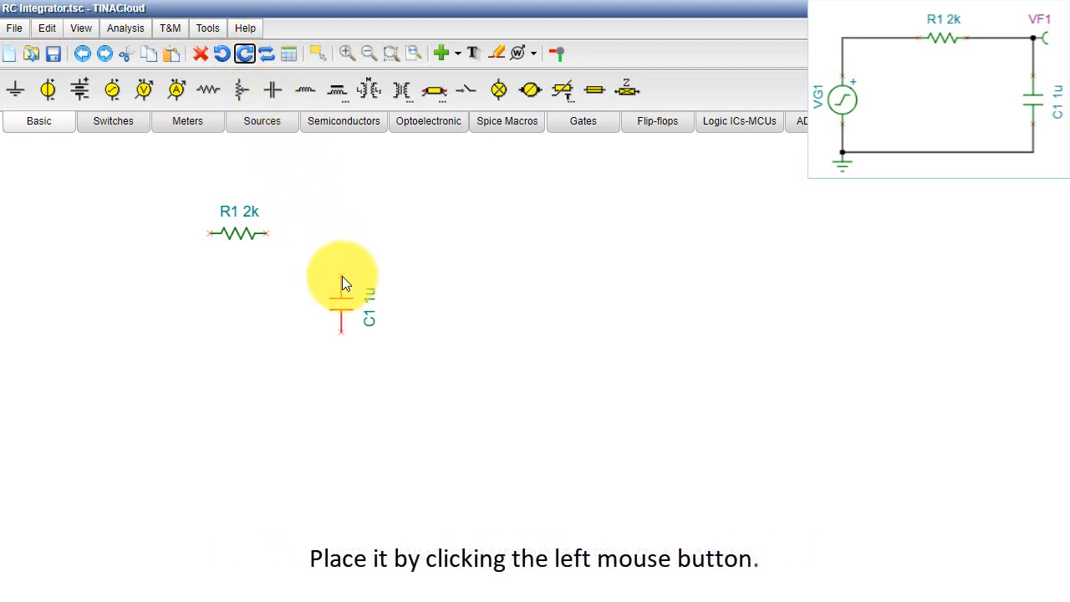
pyautogui.click(343, 285)
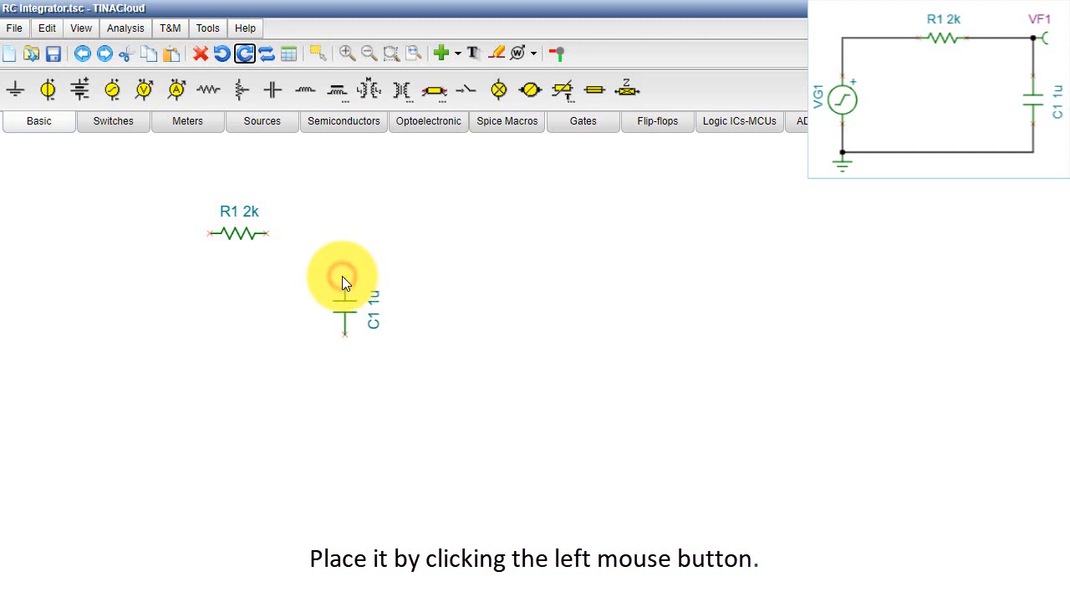
pyautogui.click(345, 280)
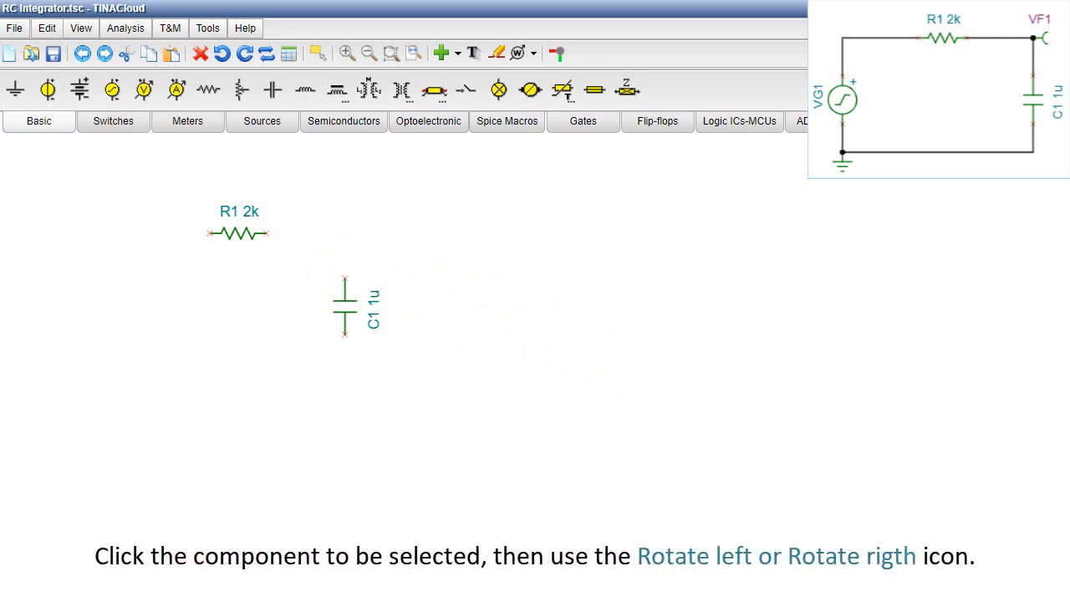
pyautogui.click(344, 307)
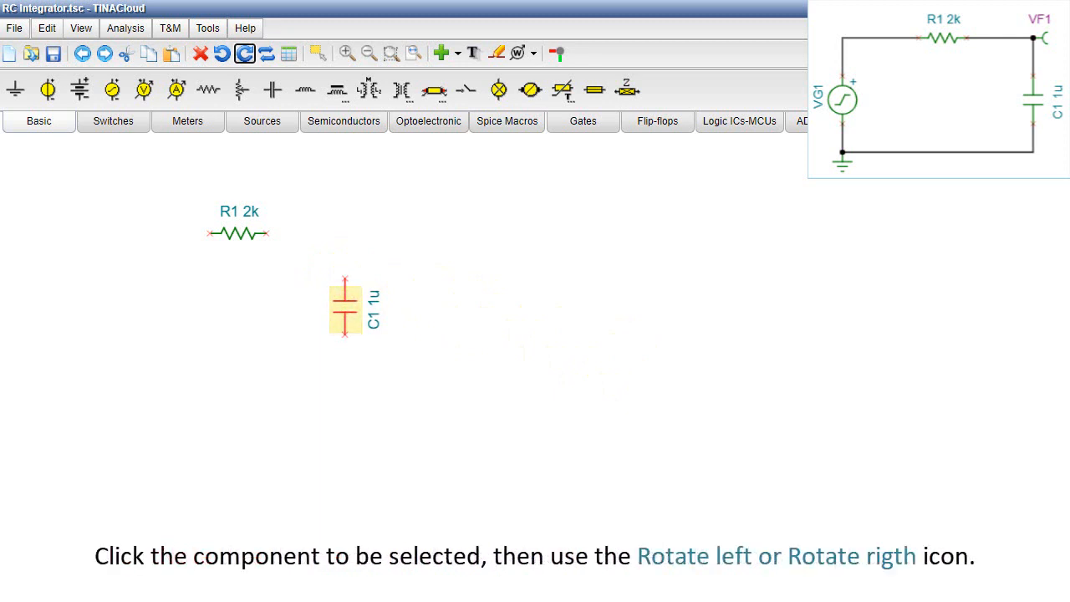
pyautogui.click(222, 53)
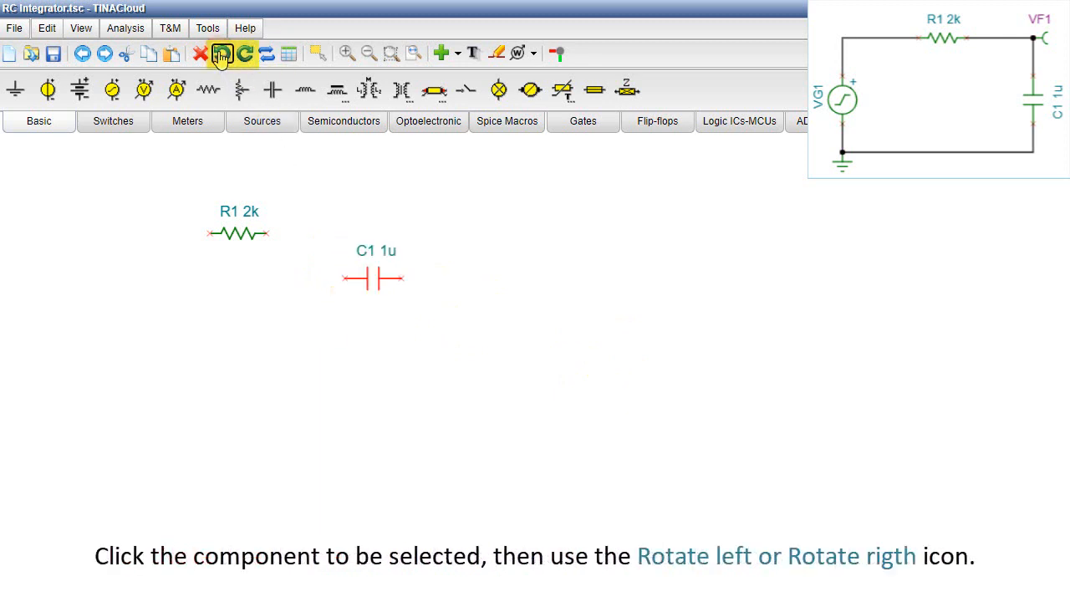
pyautogui.click(244, 54)
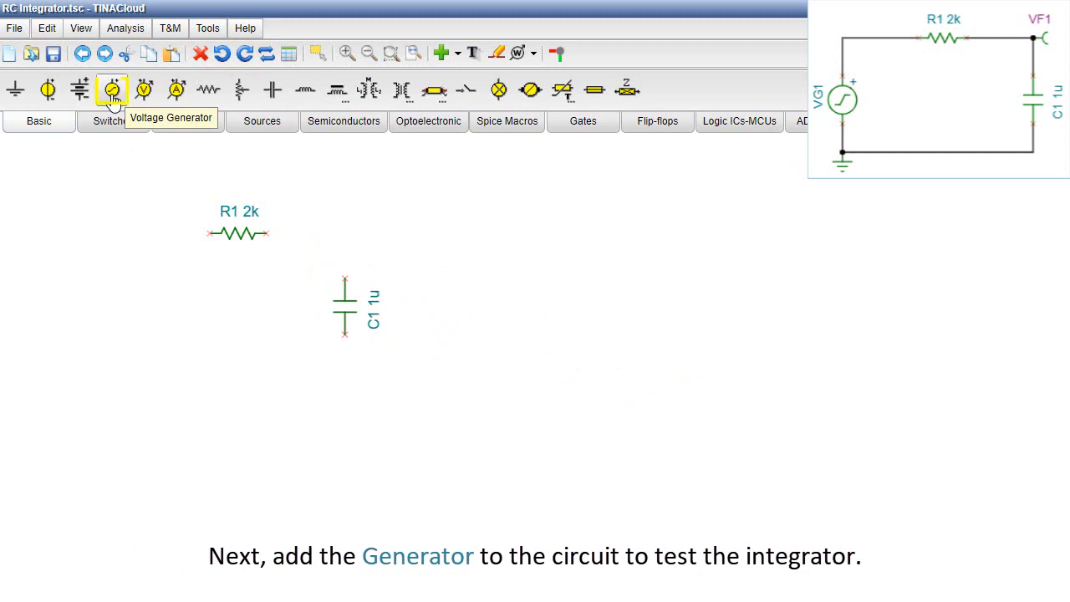
# Place VG1 left of R1 and accept its default 1 V unit-step signal details
pyautogui.click(110, 91)
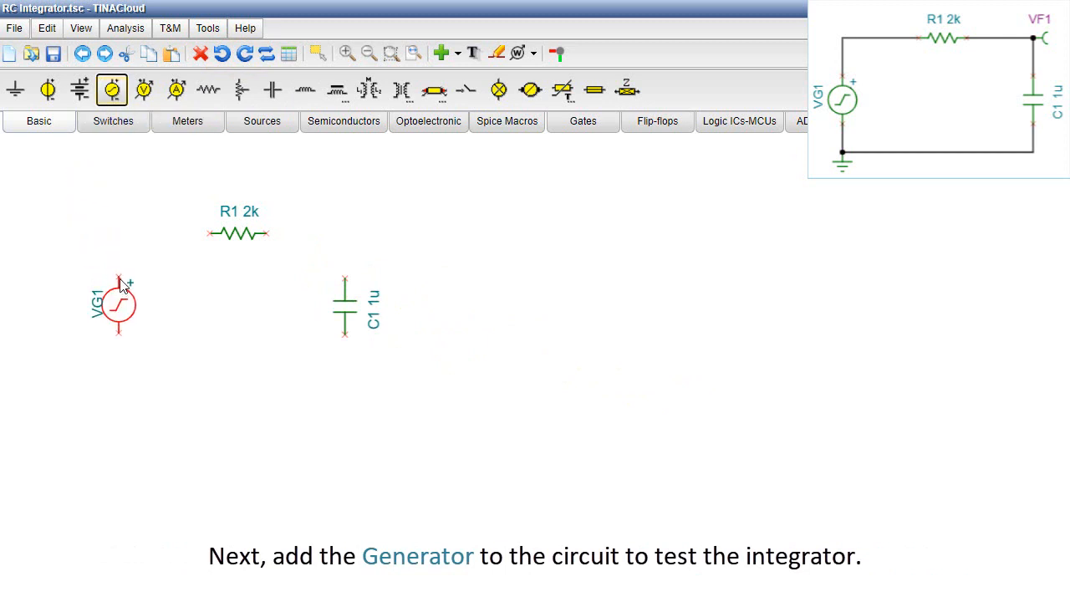
pyautogui.click(117, 304)
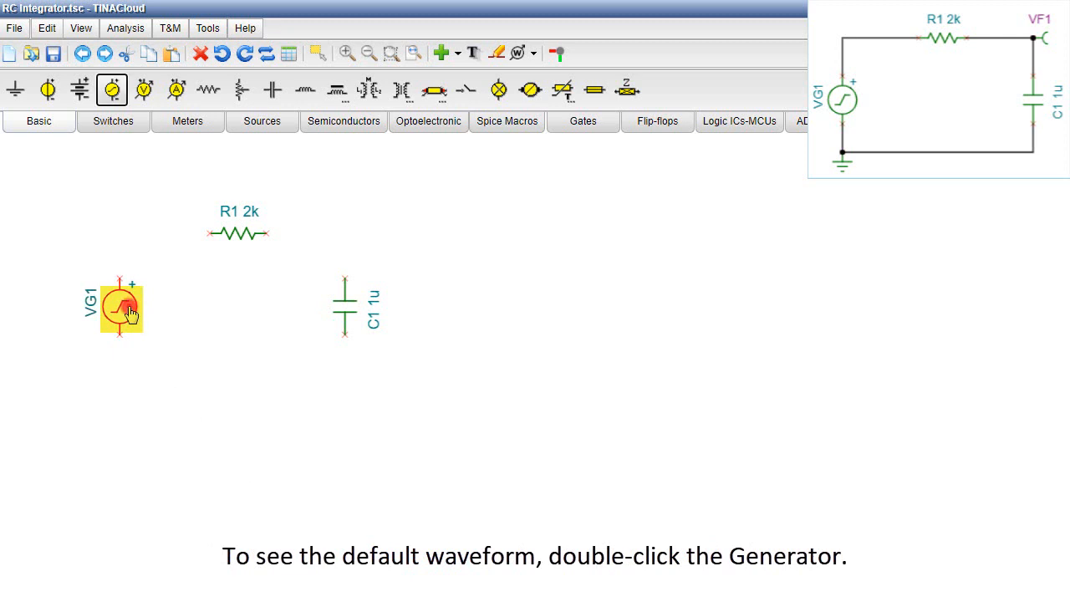
pyautogui.doubleClick(120, 308)
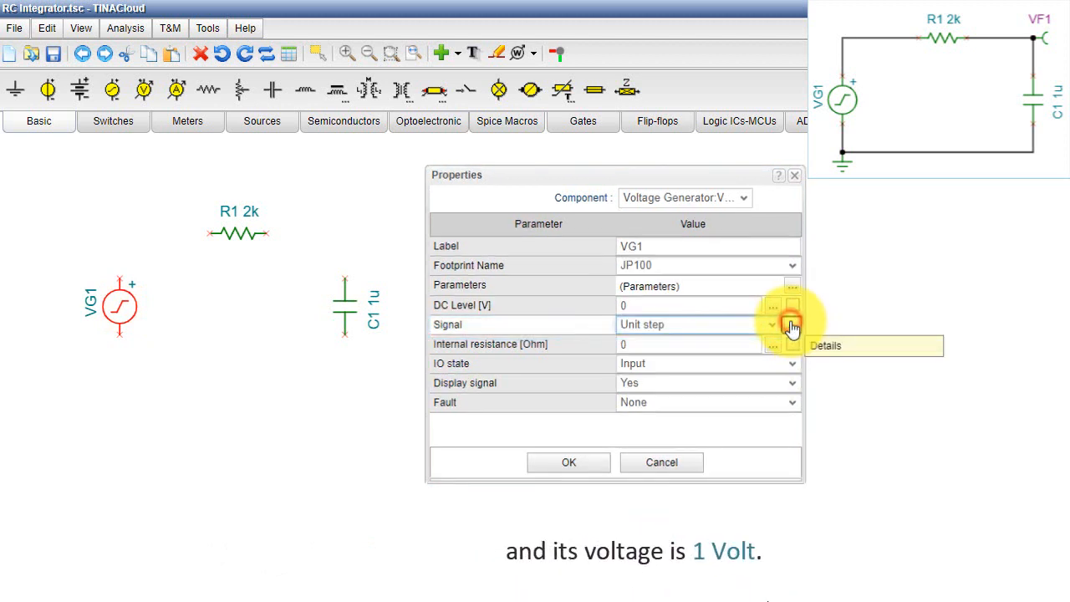
pyautogui.click(793, 325)
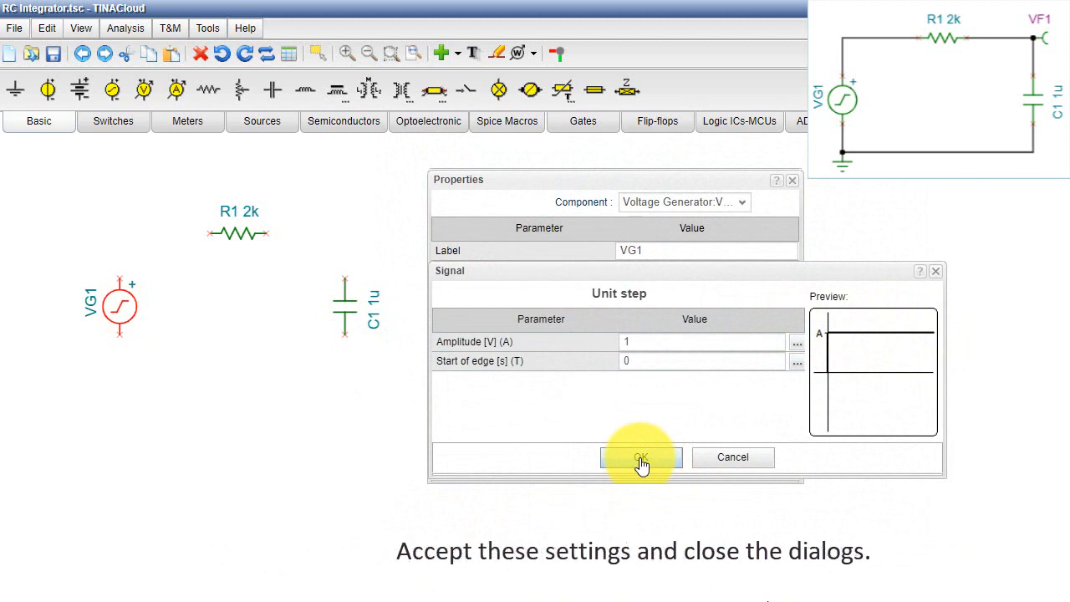
pyautogui.click(641, 458)
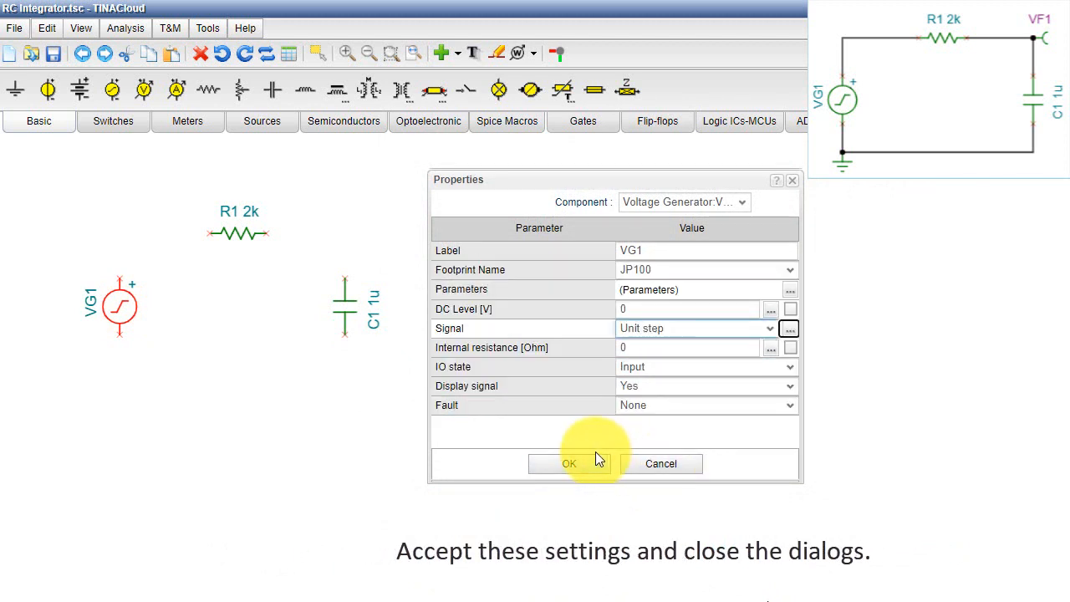
pyautogui.click(568, 465)
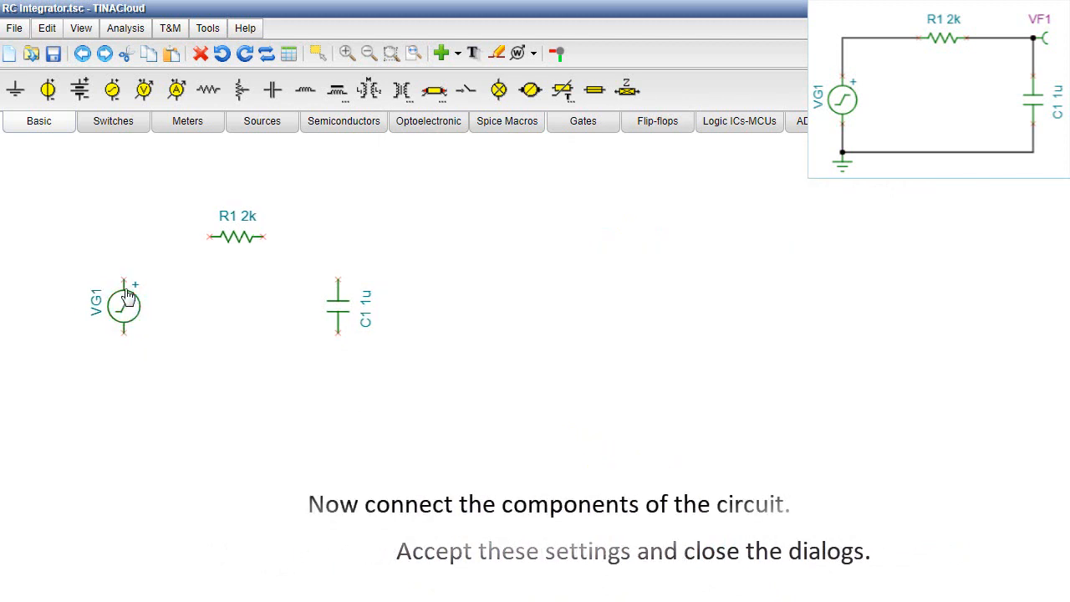
# Wire the VG1–R1–C1 loop, add ground on the bottom wire and voltage pin VF1 at C1's top node
pyautogui.click(346, 52)
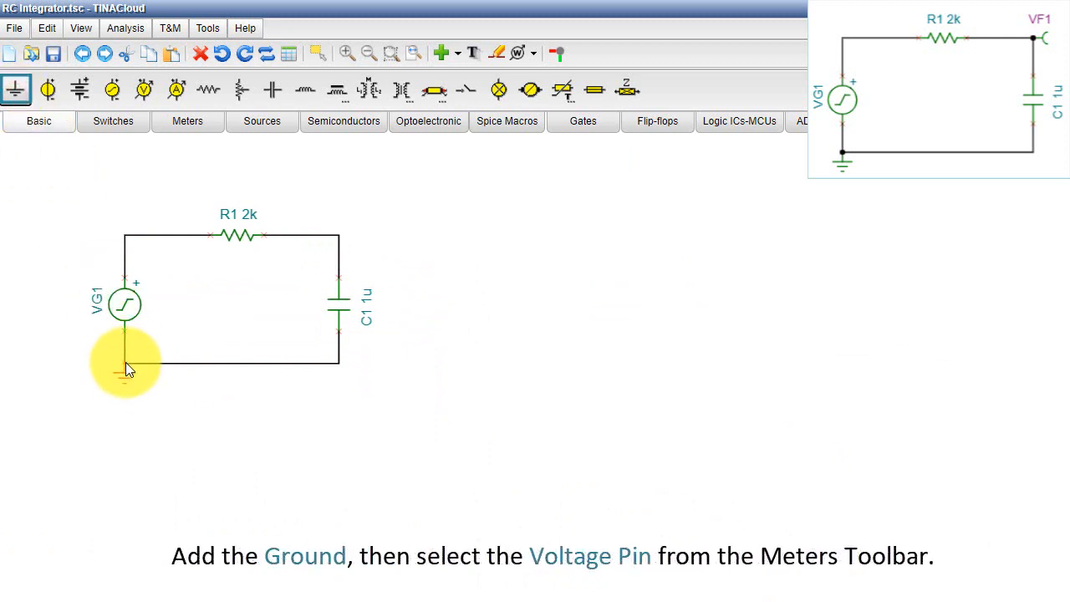
pyautogui.click(124, 363)
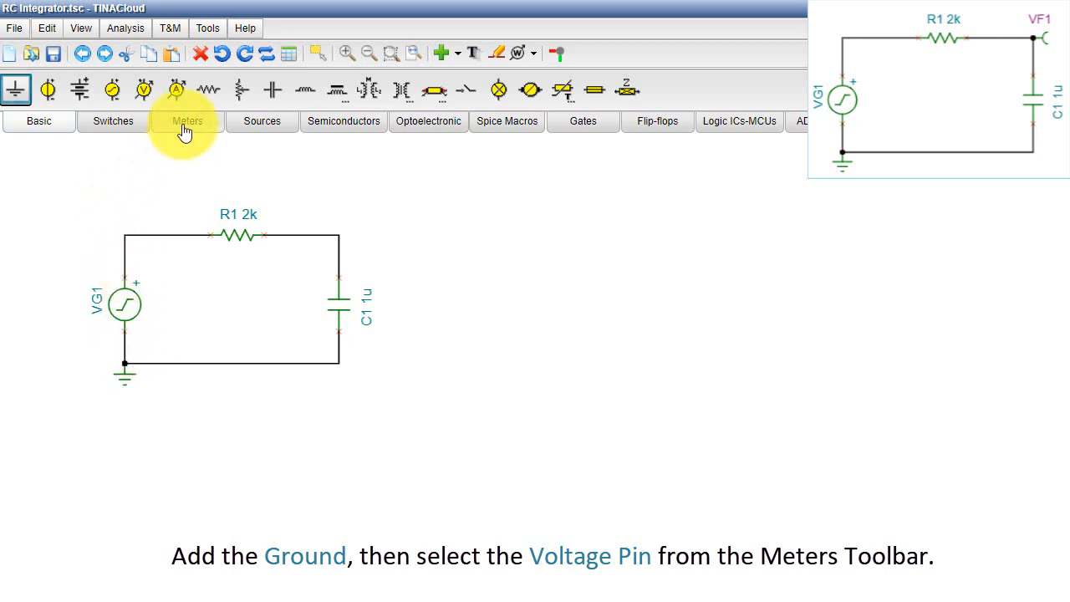
pyautogui.click(187, 120)
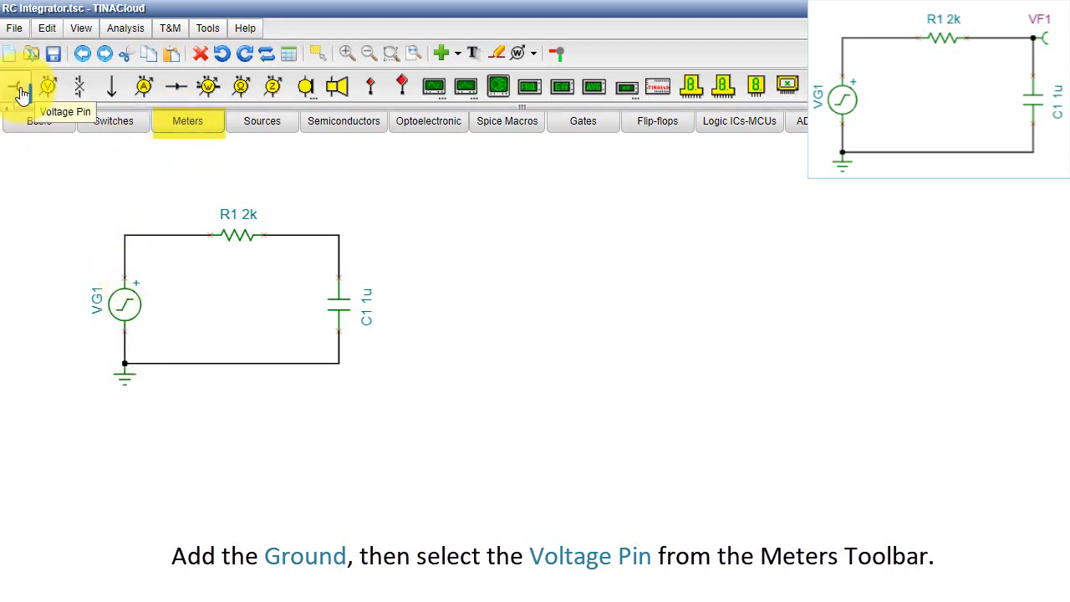
pyautogui.click(337, 238)
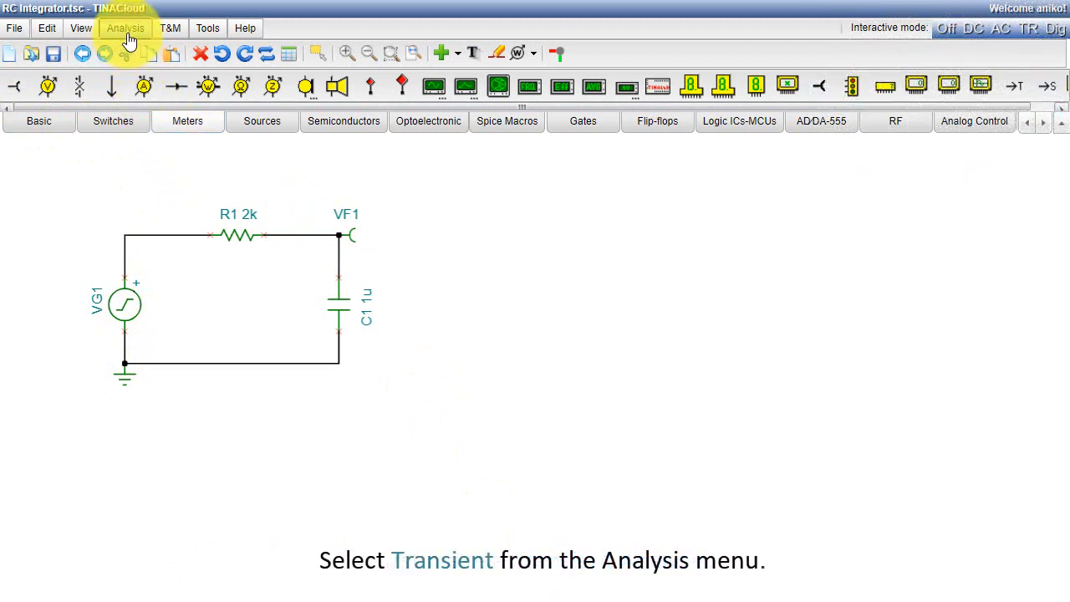
# Run a Transient analysis with End display set to 10m
pyautogui.click(123, 27)
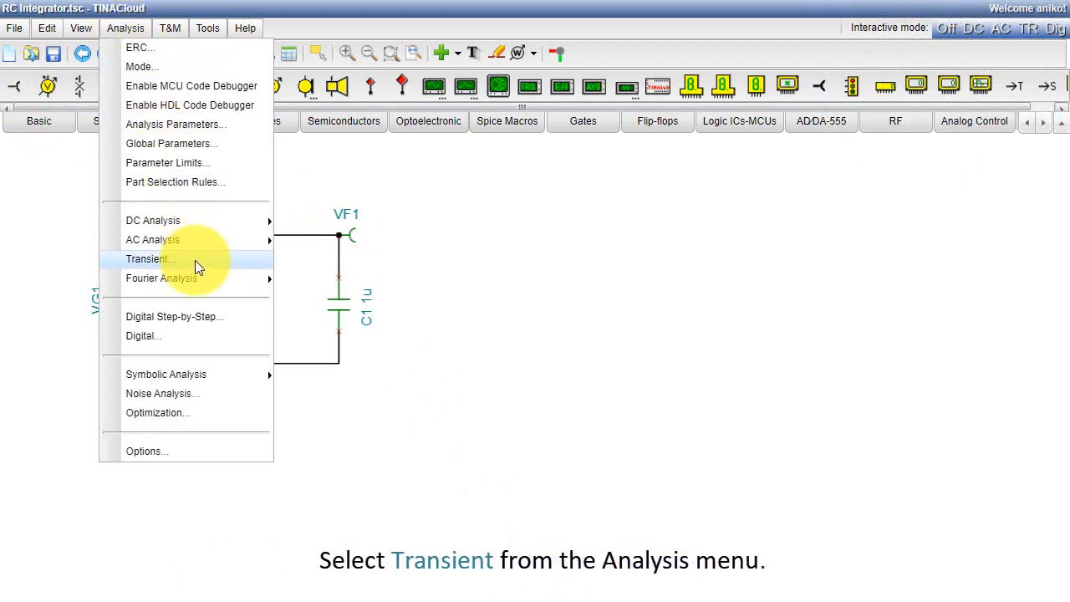
pyautogui.click(149, 257)
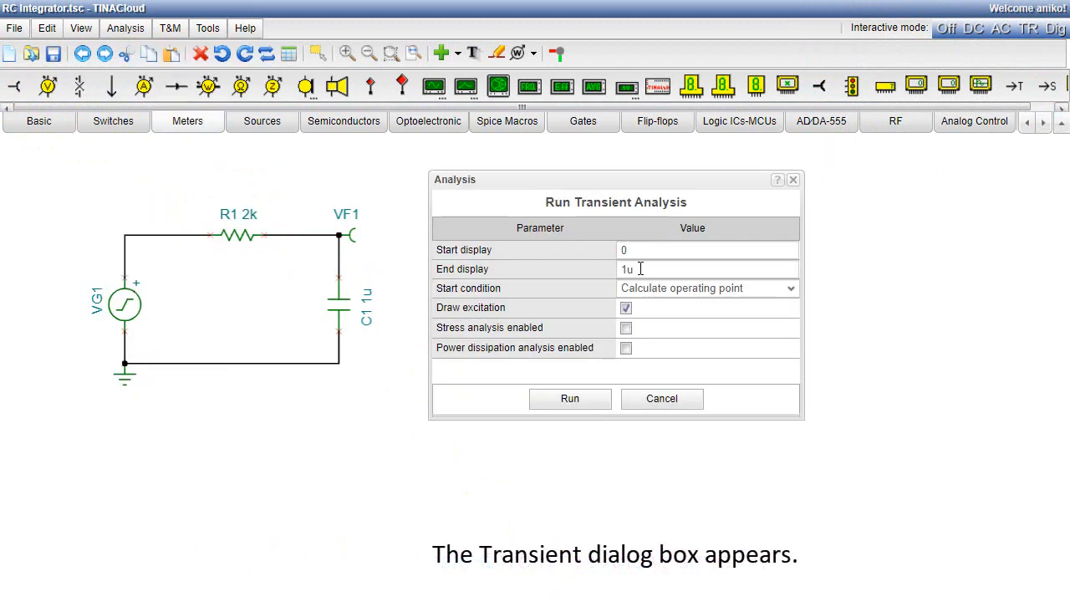
pyautogui.click(708, 267)
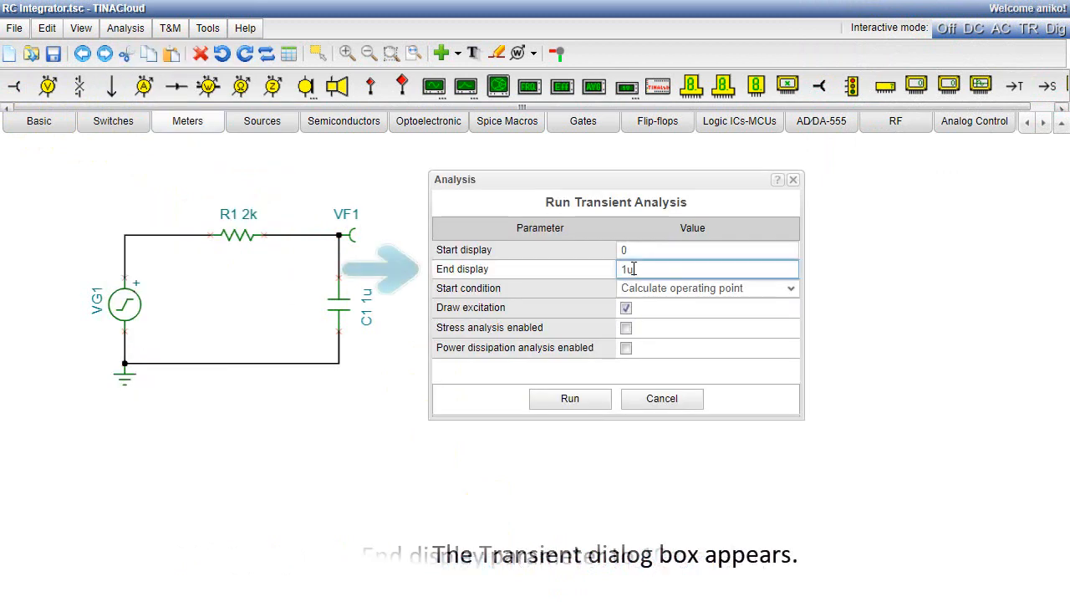
pyautogui.write('10m')
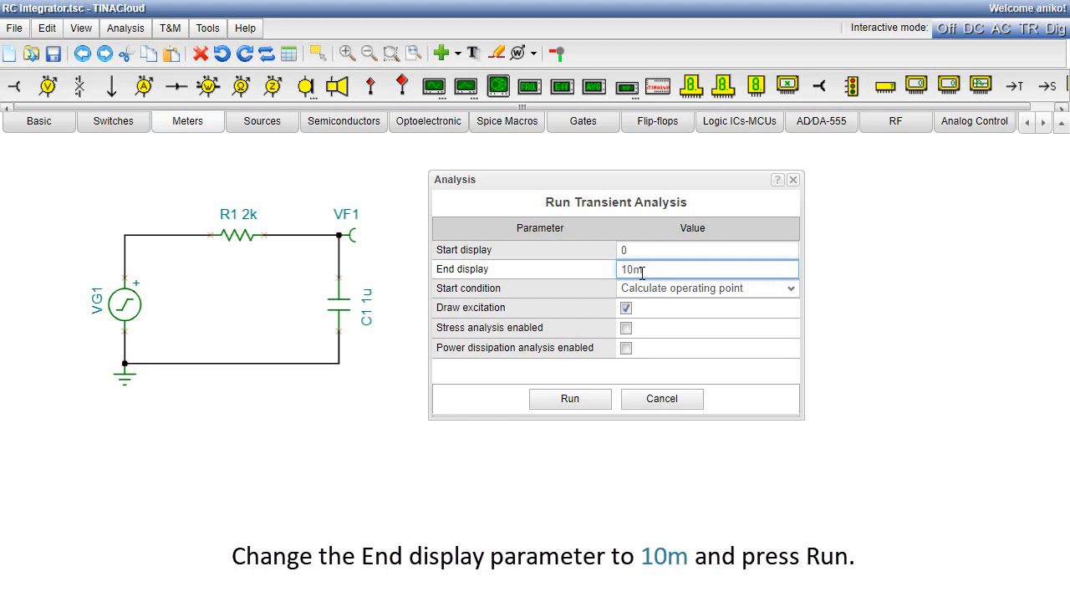
pyautogui.click(570, 397)
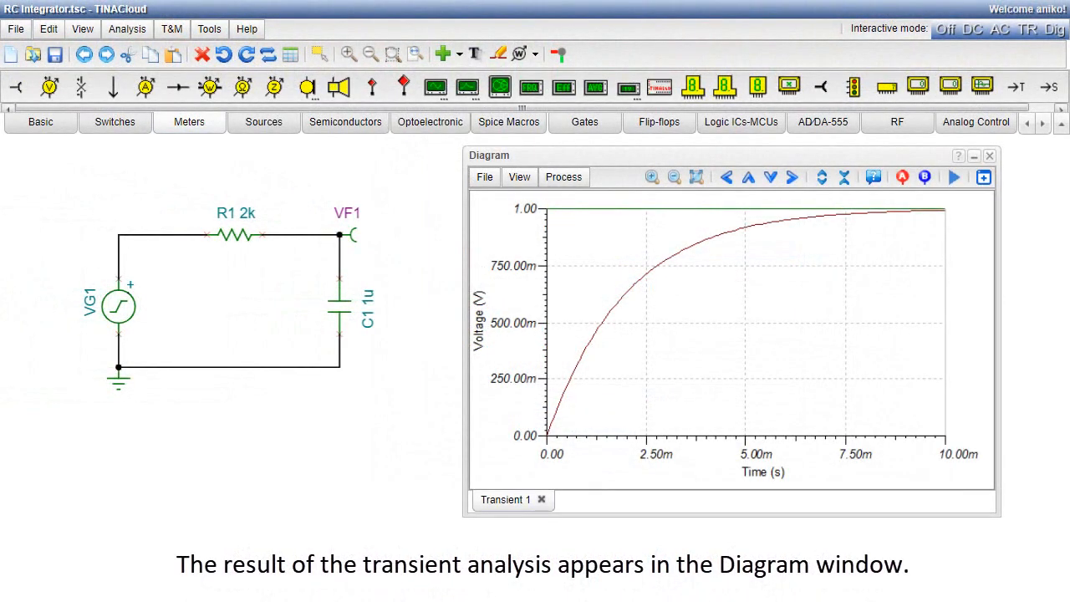
pyautogui.moveTo(243, 172)
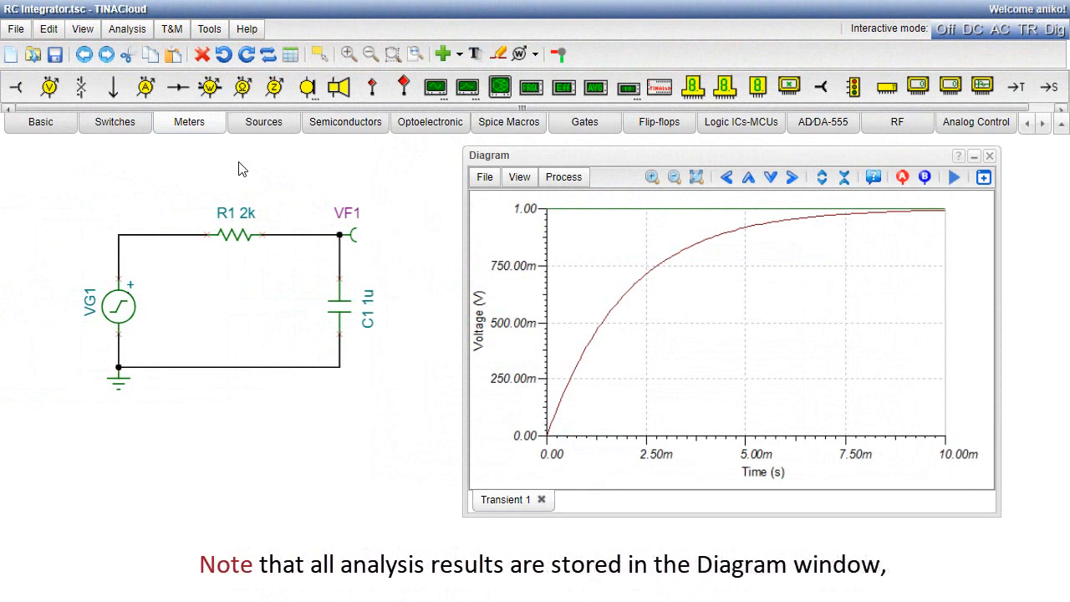
pyautogui.moveTo(209, 29)
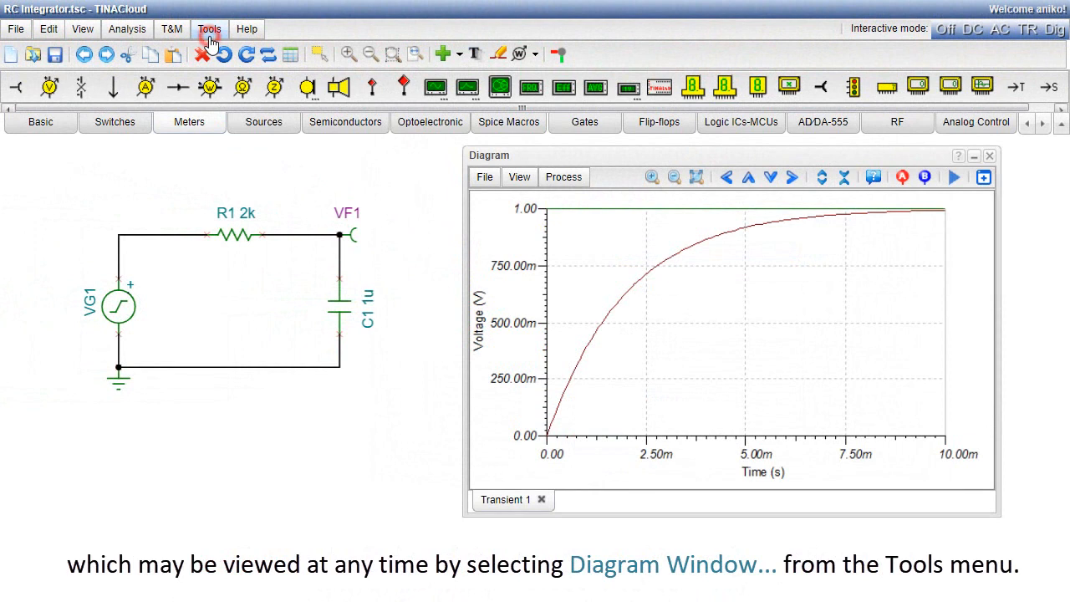
pyautogui.click(209, 28)
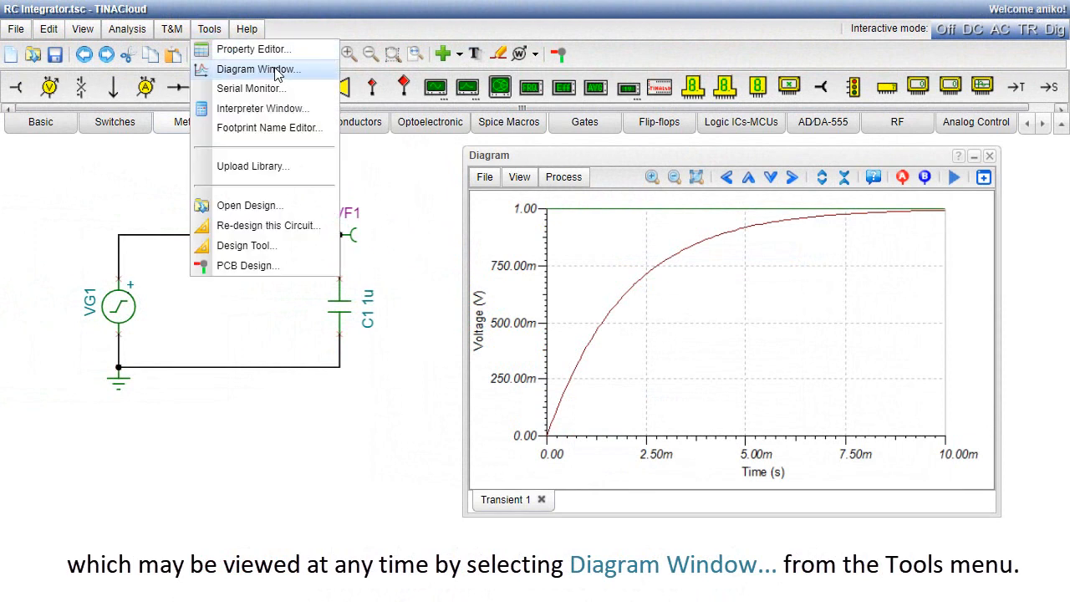
pyautogui.moveTo(288, 80)
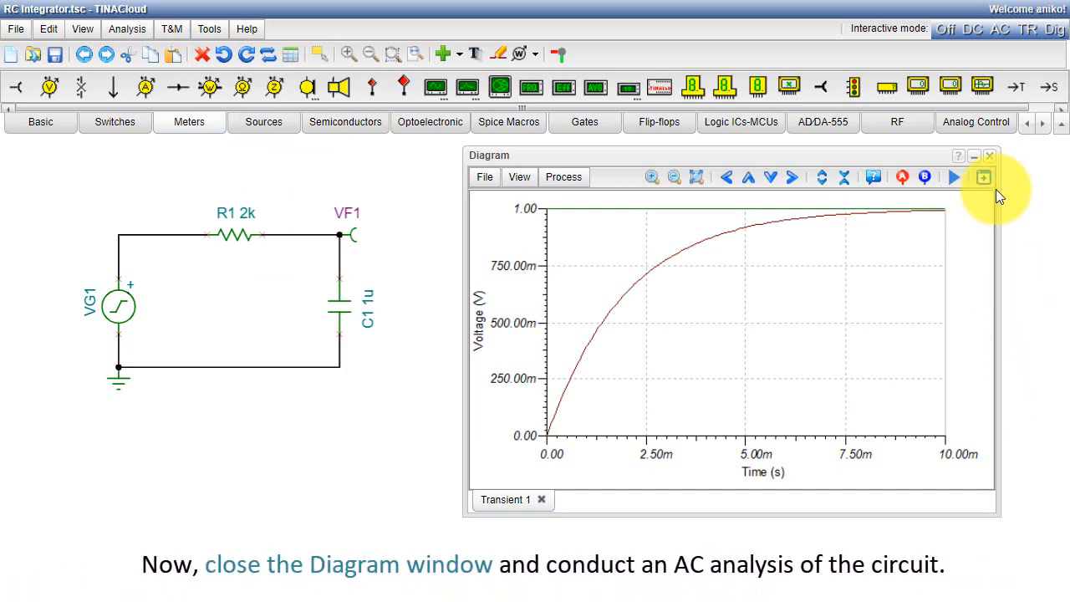
# Close the diagram and run an AC Transfer Characteristic with End frequency 10k
pyautogui.click(990, 155)
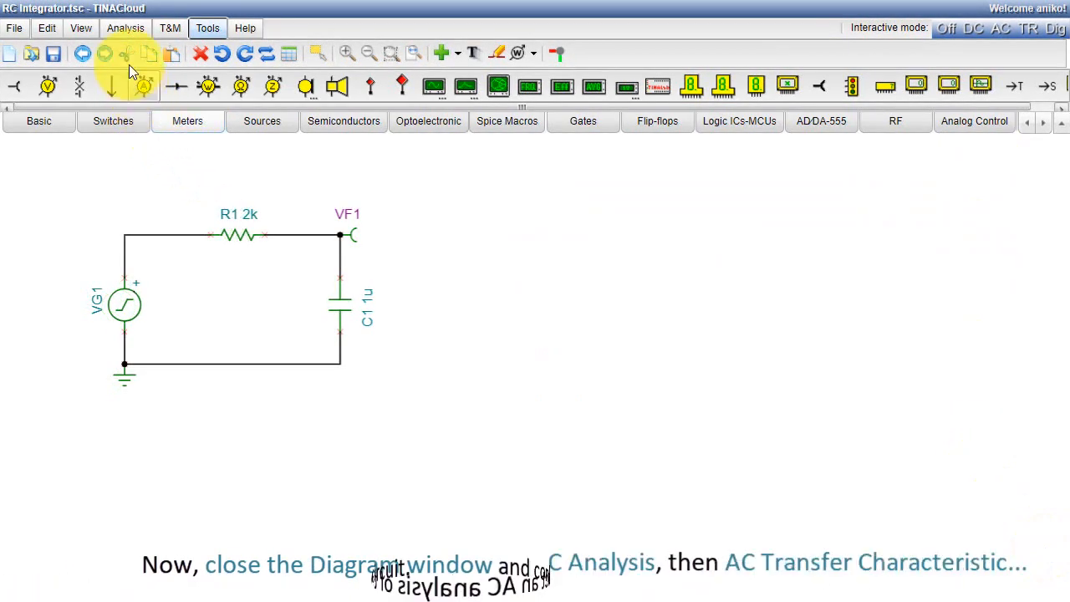
pyautogui.click(124, 27)
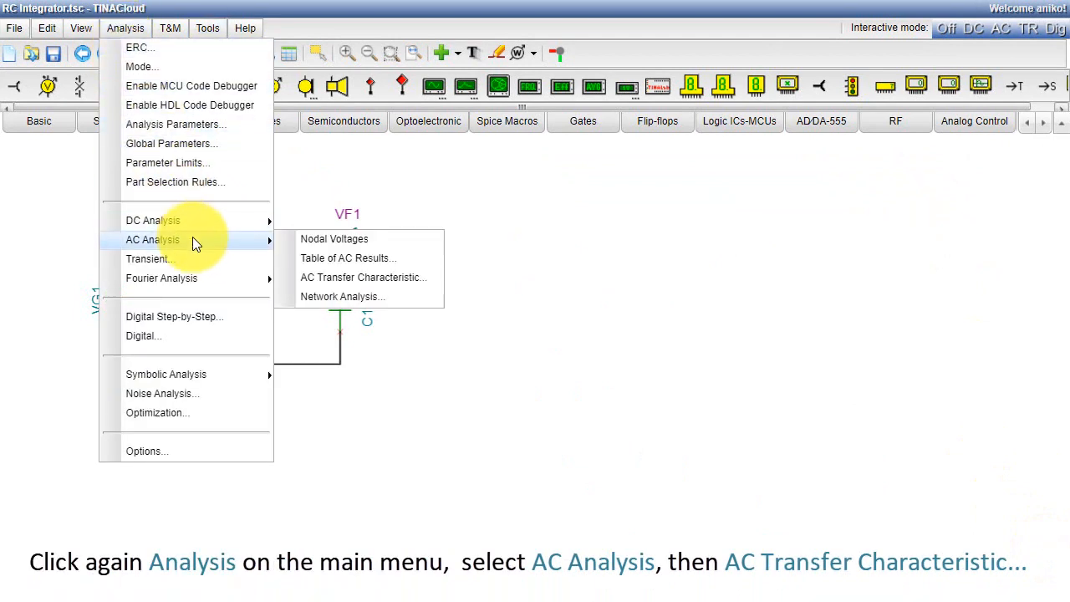
pyautogui.moveTo(362, 277)
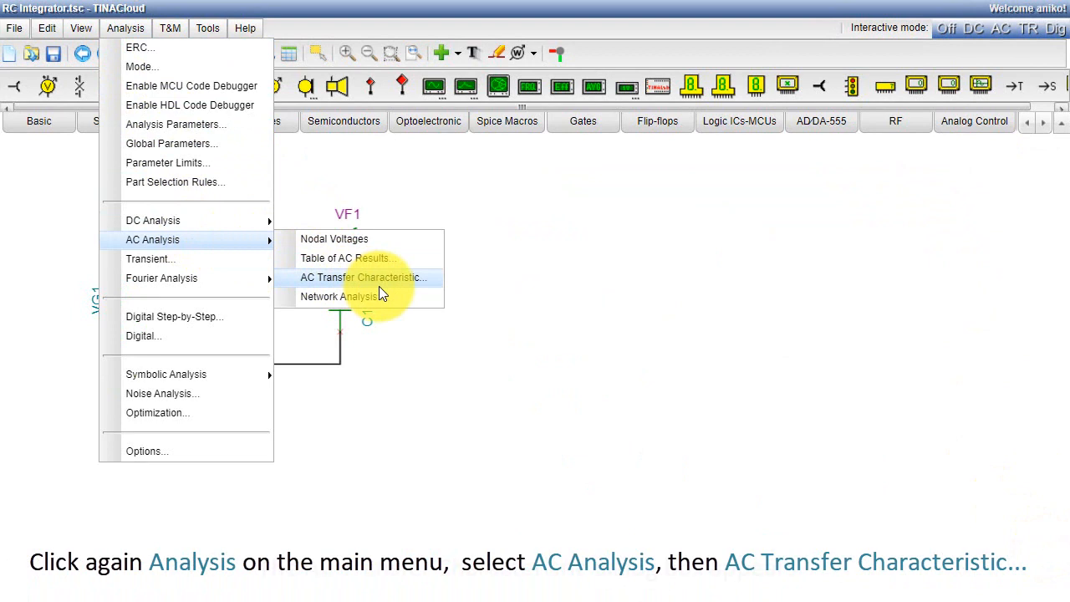
pyautogui.click(361, 278)
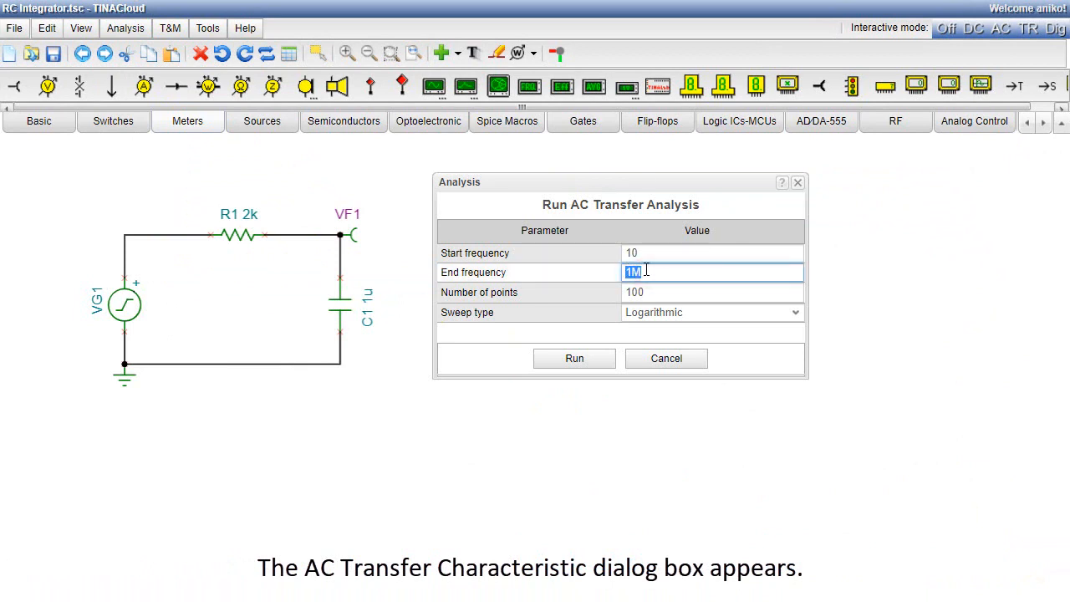
pyautogui.write('10k')
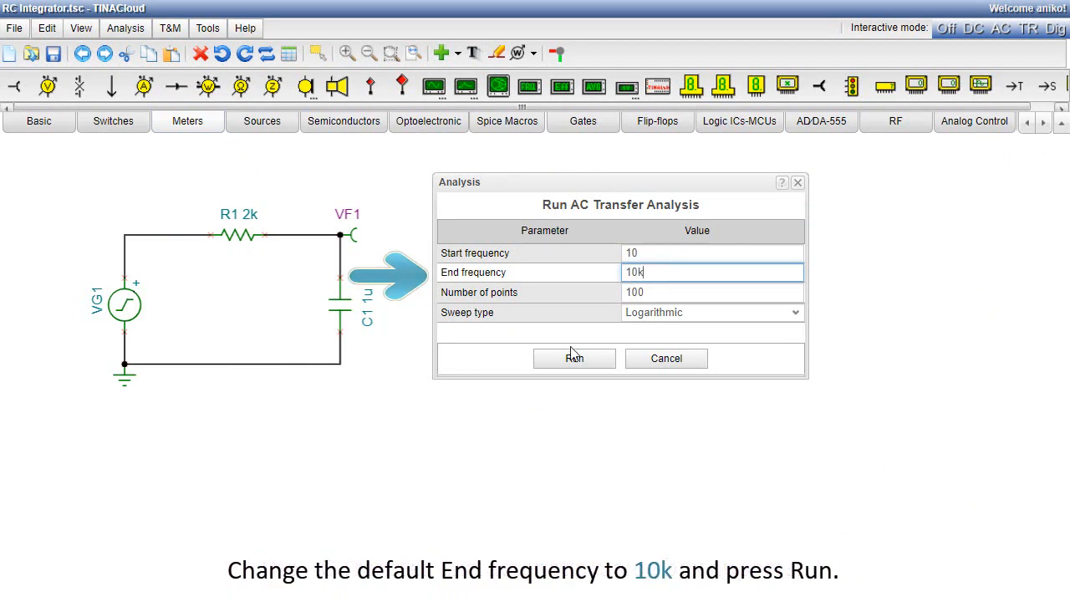
pyautogui.click(575, 358)
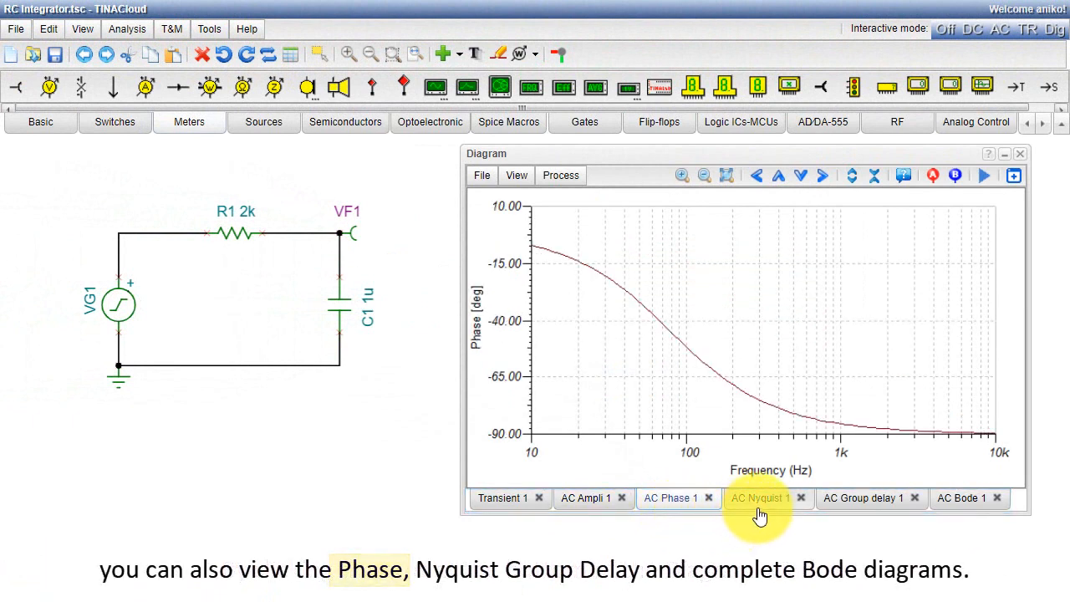
# Switch the Diagram window to the AC Nyquist 1 view of the results
pyautogui.click(759, 499)
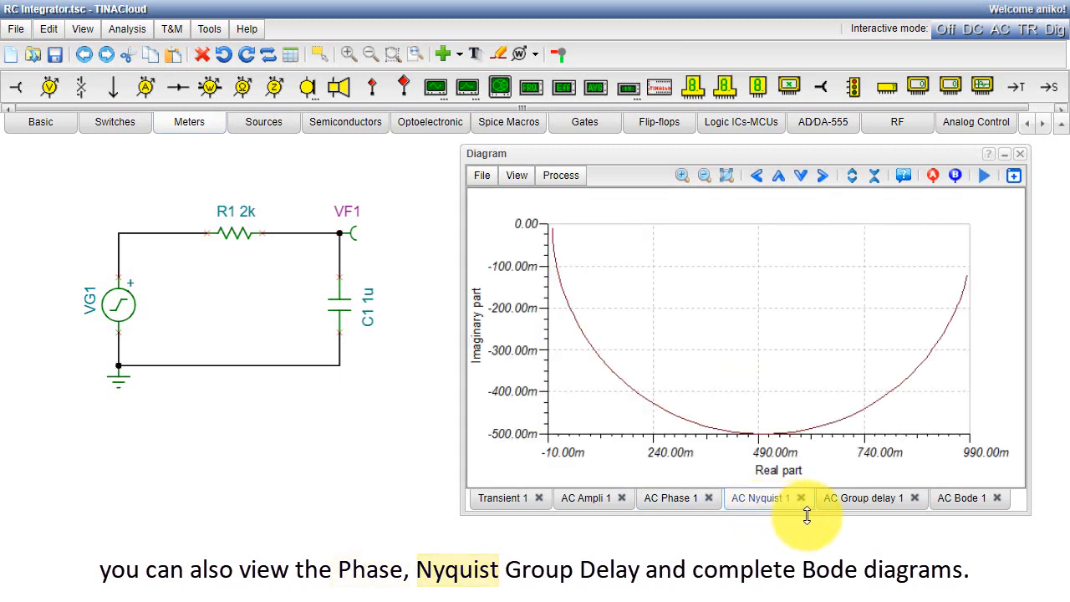
pyautogui.click(863, 498)
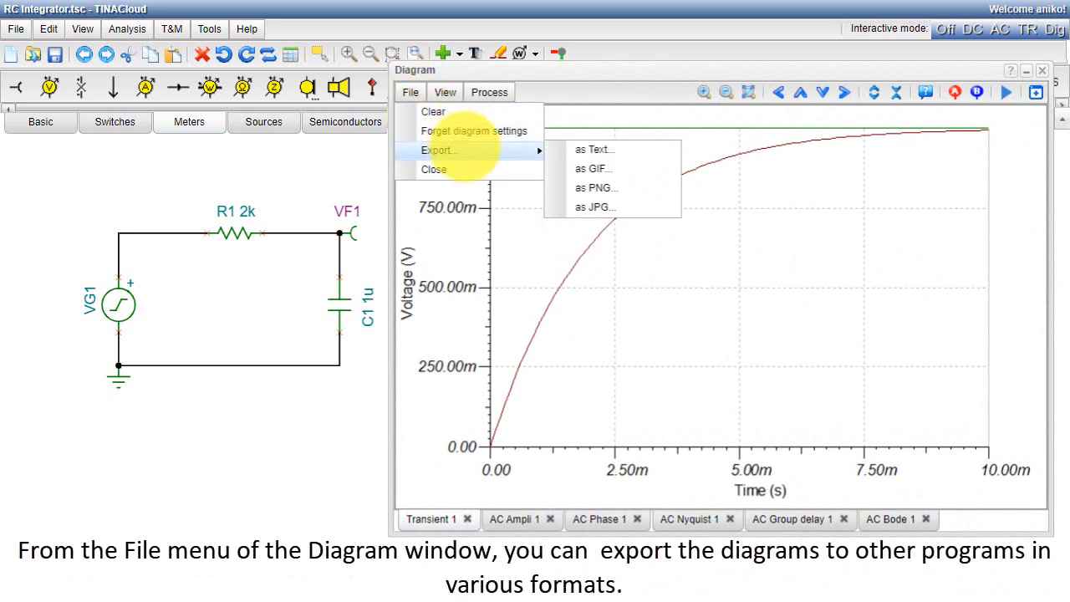
pyautogui.moveTo(595, 207)
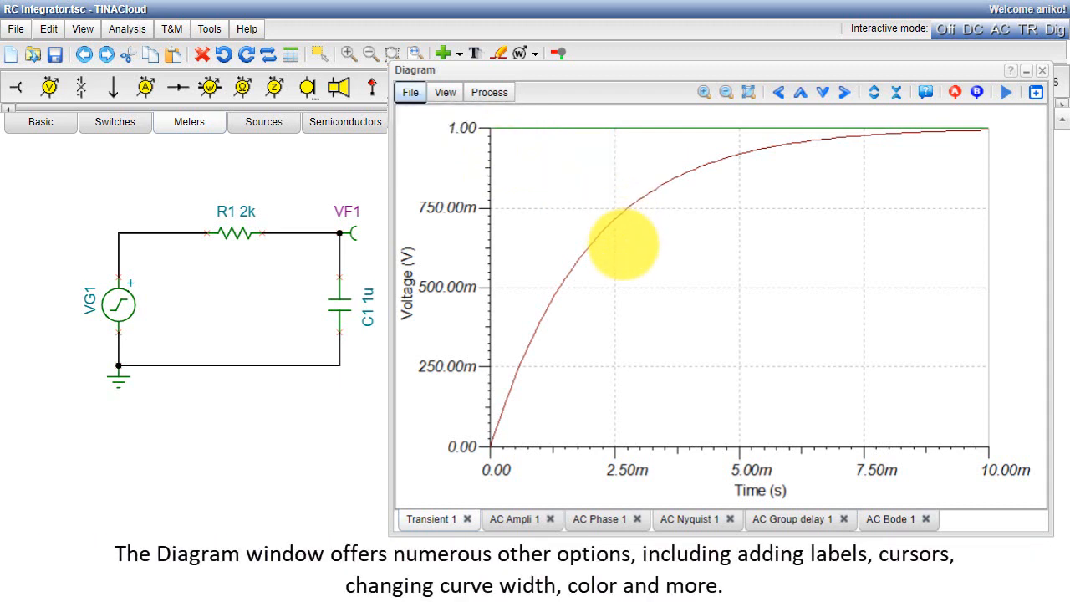
pyautogui.moveTo(931, 92)
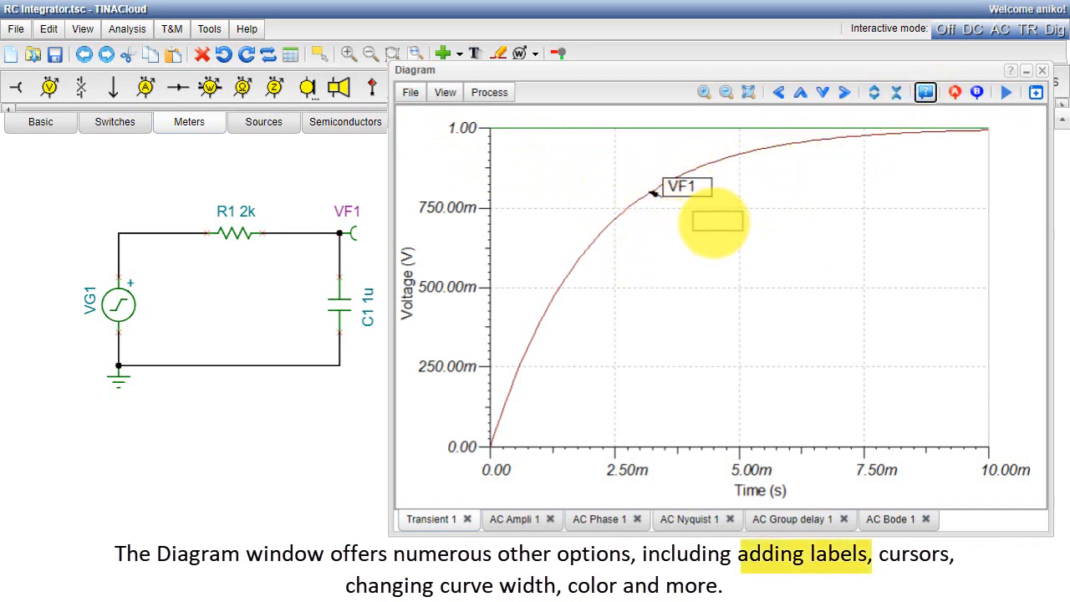
# Nudge the VF1 label aside, enable cursors A and B, set A near 2.5 ms and B near 5 ms
pyautogui.moveTo(685, 185); pyautogui.dragTo(715, 217)
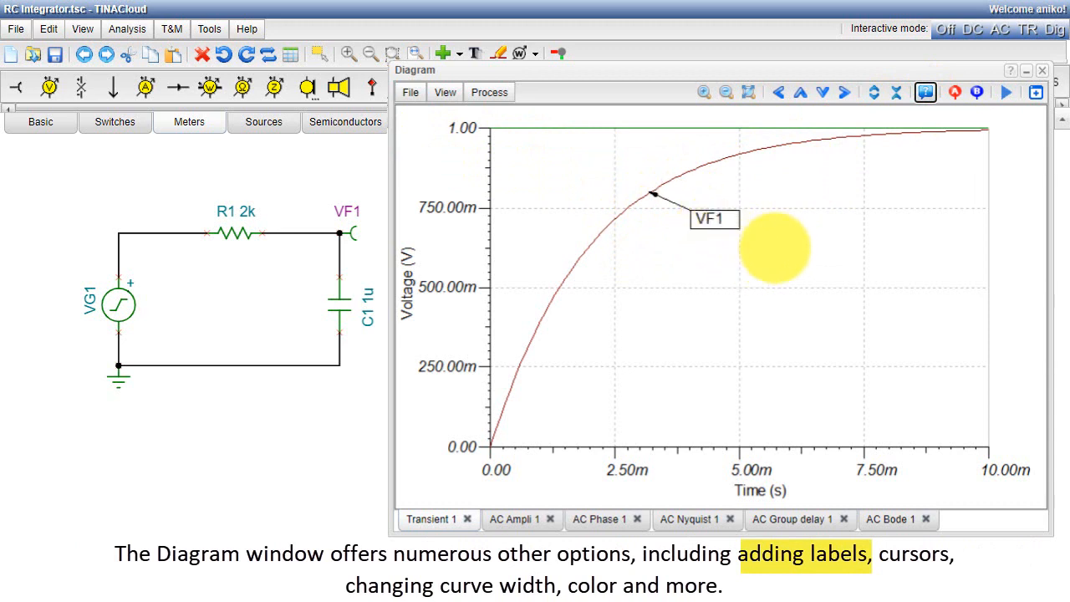
pyautogui.click(953, 92)
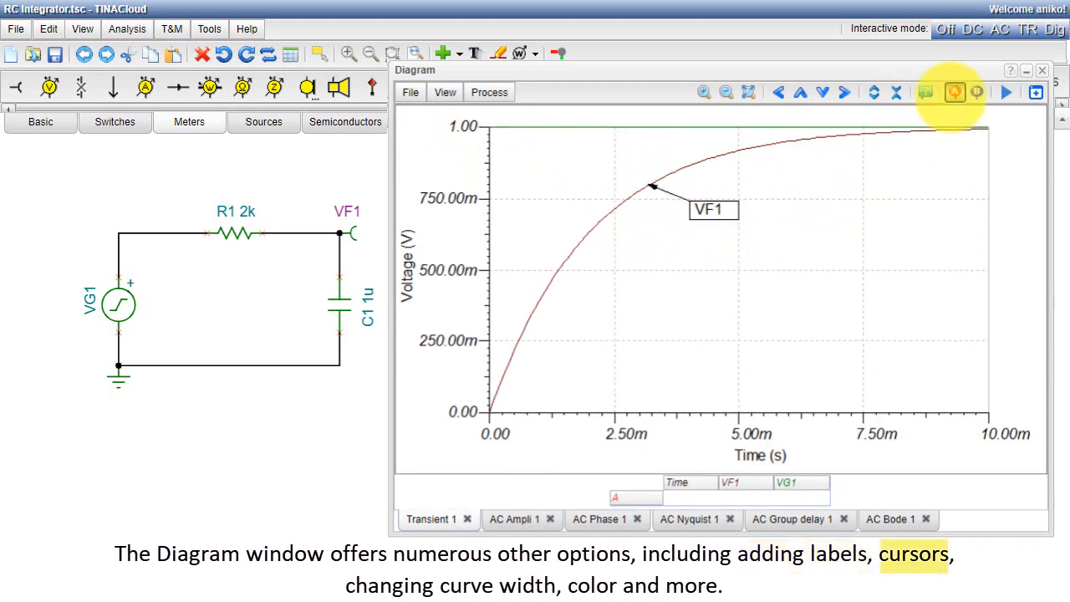
pyautogui.click(977, 92)
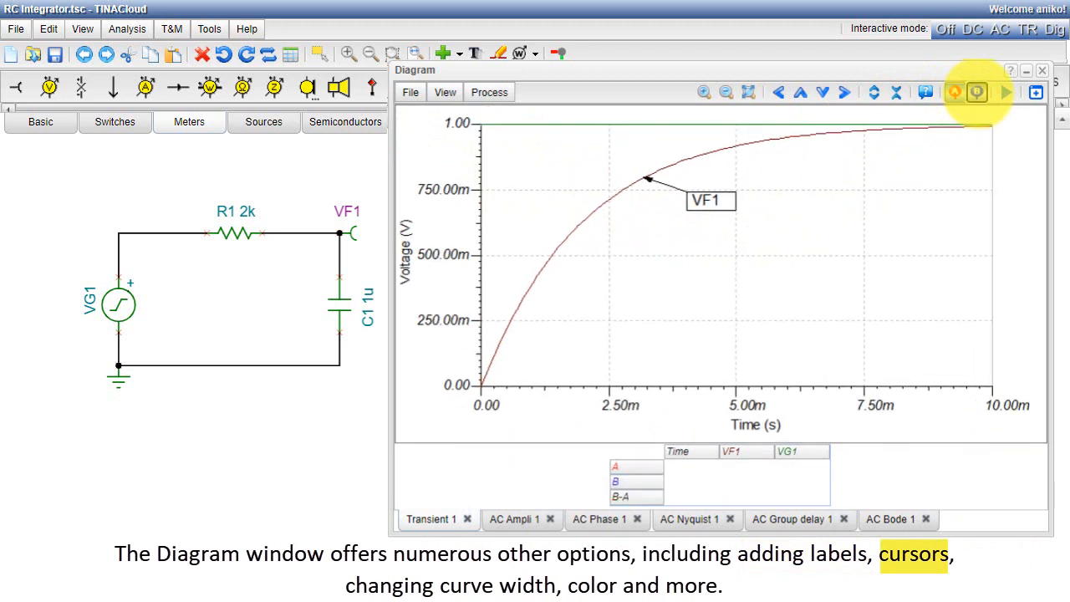
pyautogui.click(976, 92)
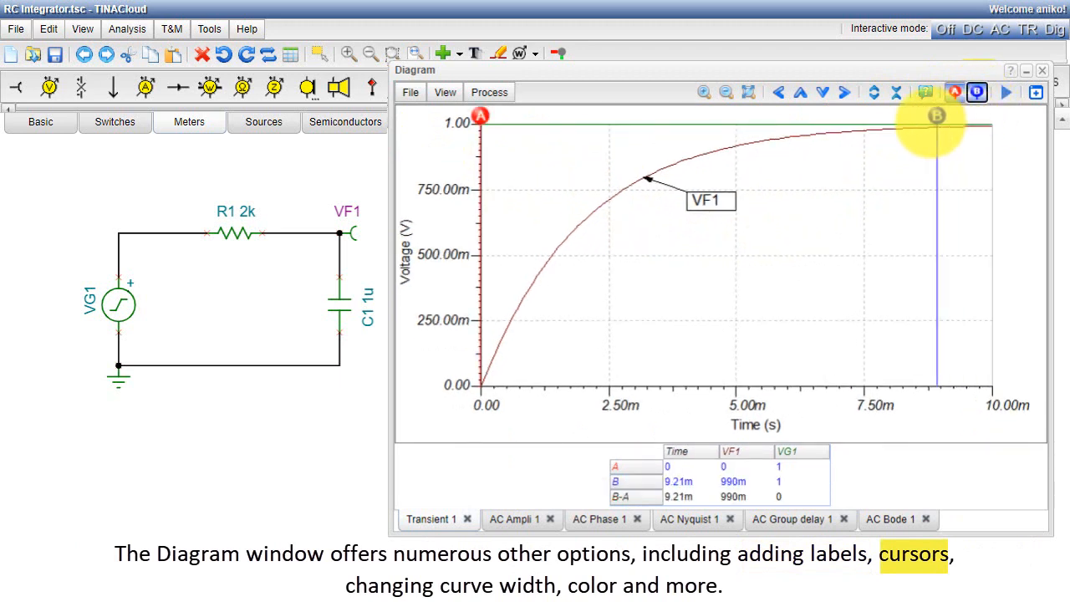
pyautogui.moveTo(927, 117); pyautogui.dragTo(734, 117)
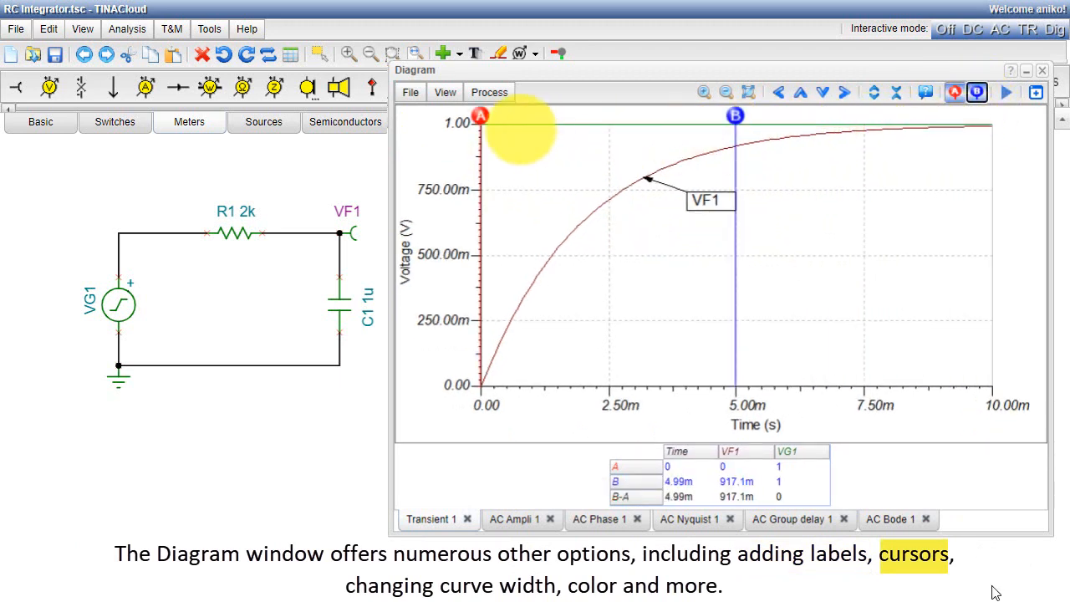
pyautogui.moveTo(481, 115); pyautogui.dragTo(609, 115)
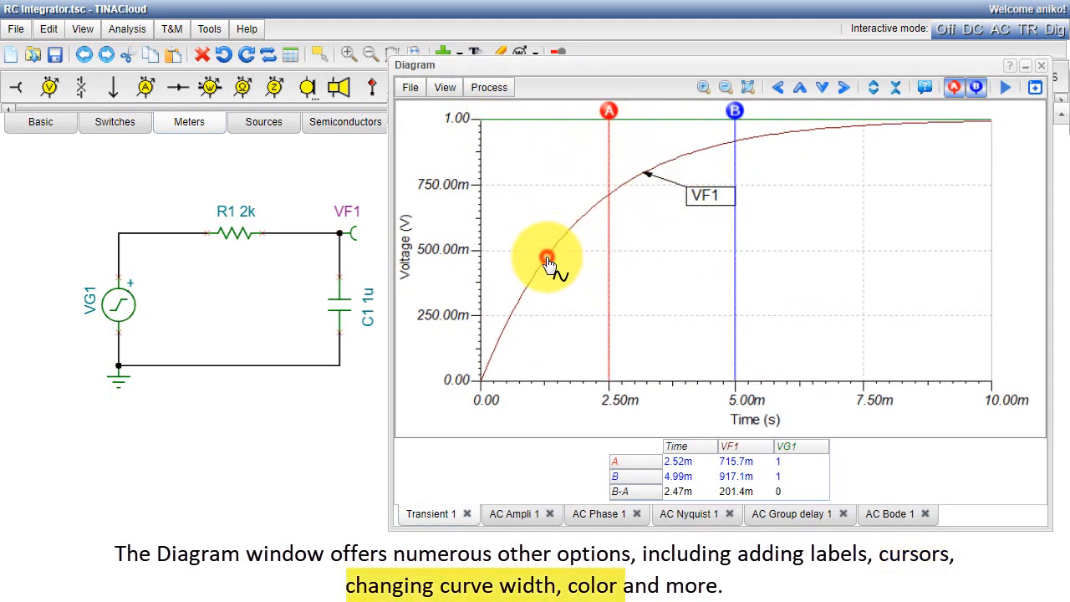
# Set the VF1 curve to colour #800080 and width 2, then close the Diagram window
pyautogui.doubleClick(547, 257)
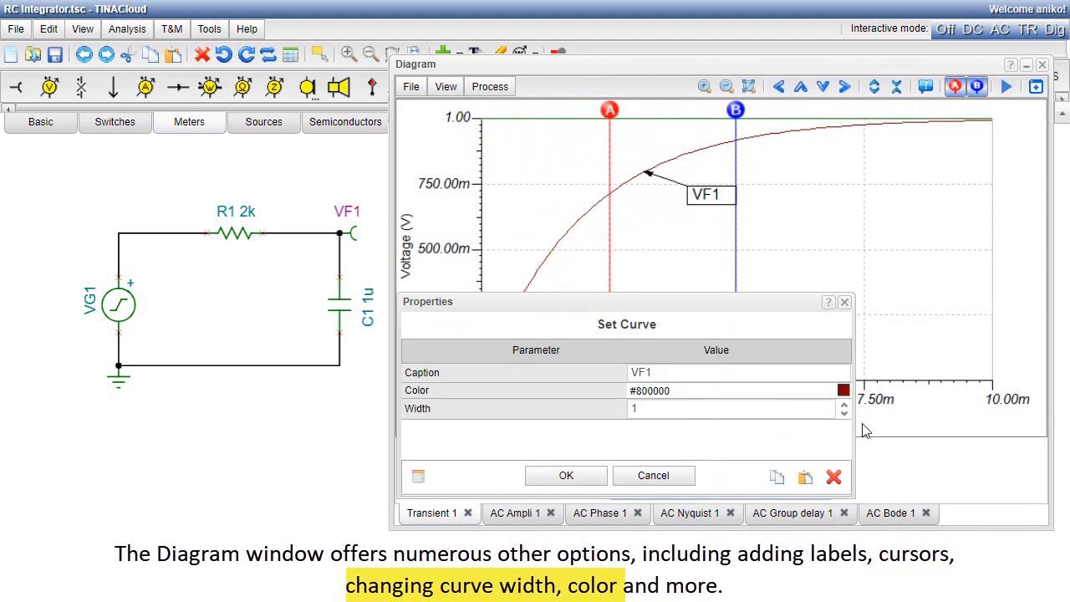
pyautogui.click(843, 391)
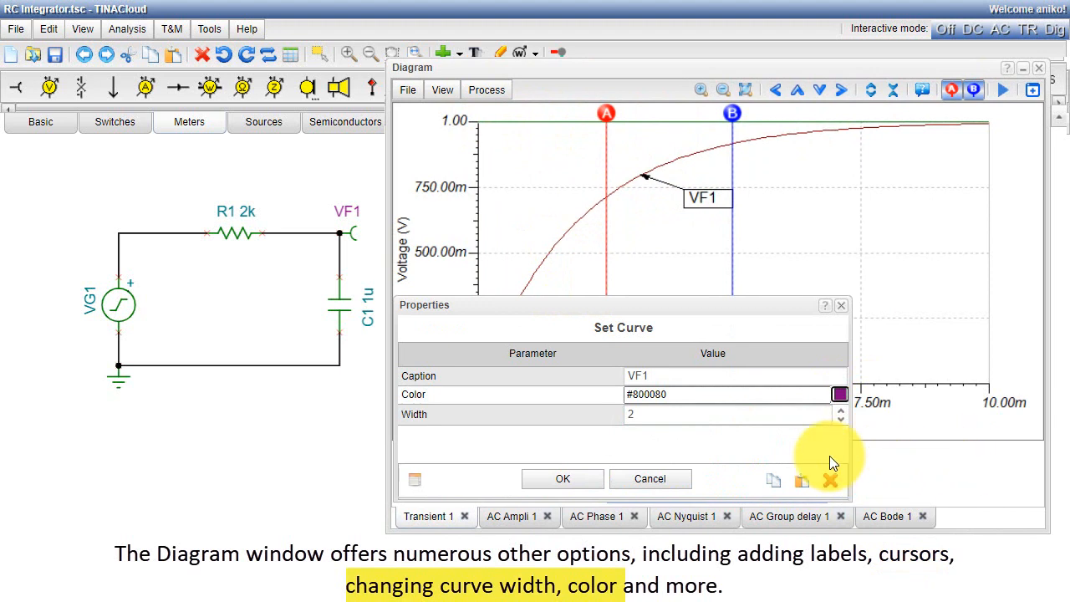
pyautogui.click(562, 478)
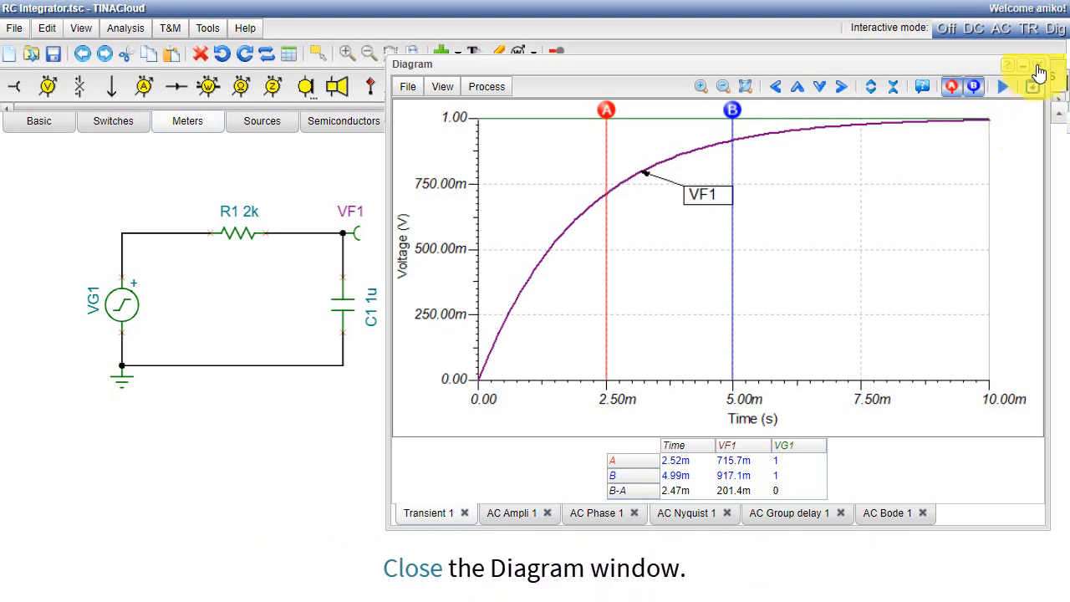
pyautogui.click(1040, 67)
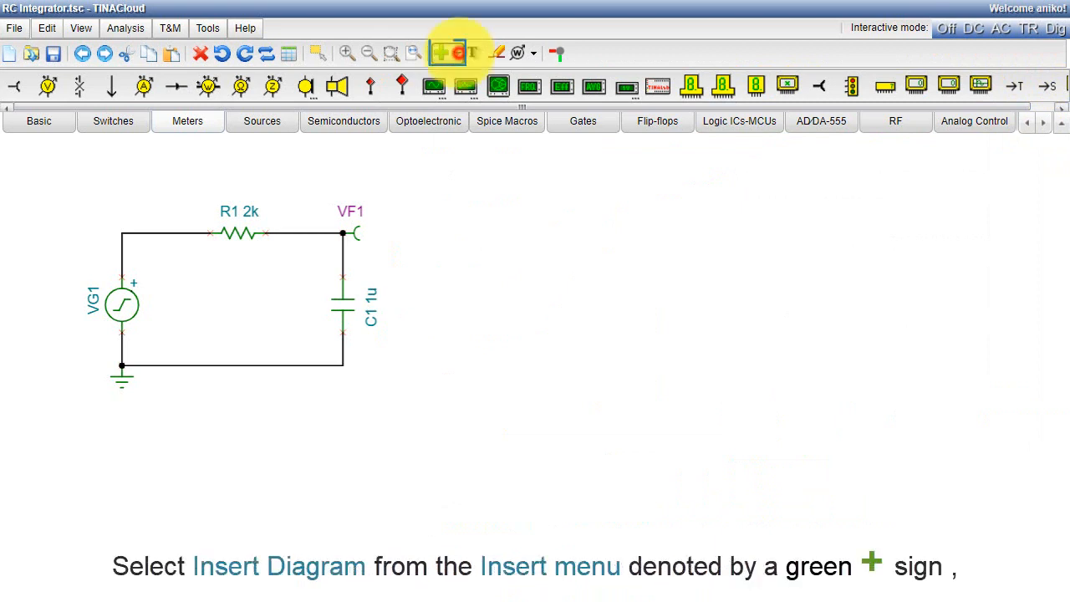
# Insert the Transient 1 diagram right of the RC circuit and zoom out the sheet
pyautogui.click(441, 52)
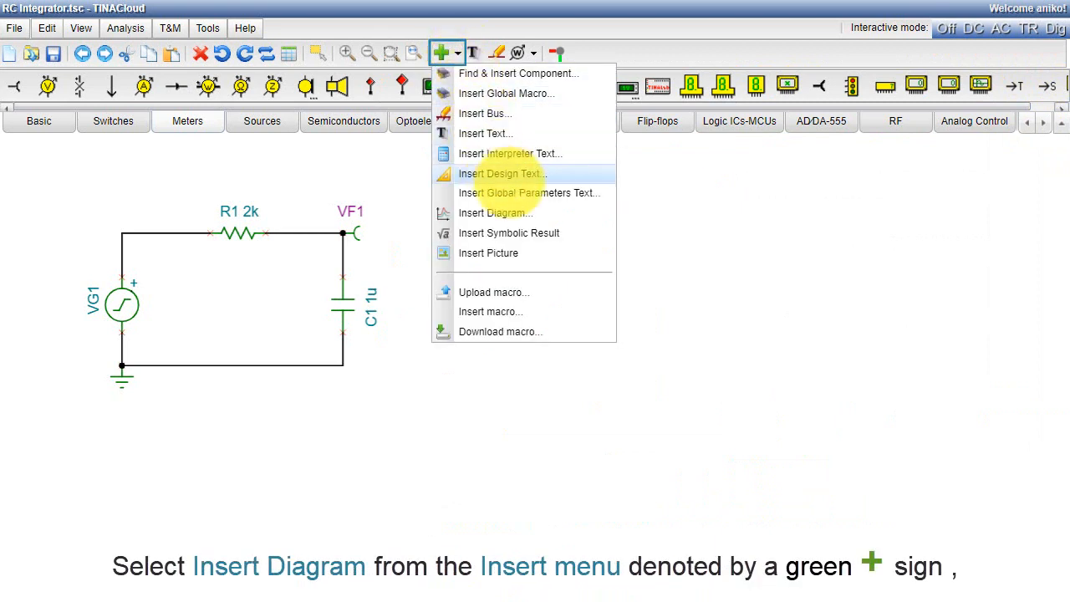
pyautogui.click(495, 212)
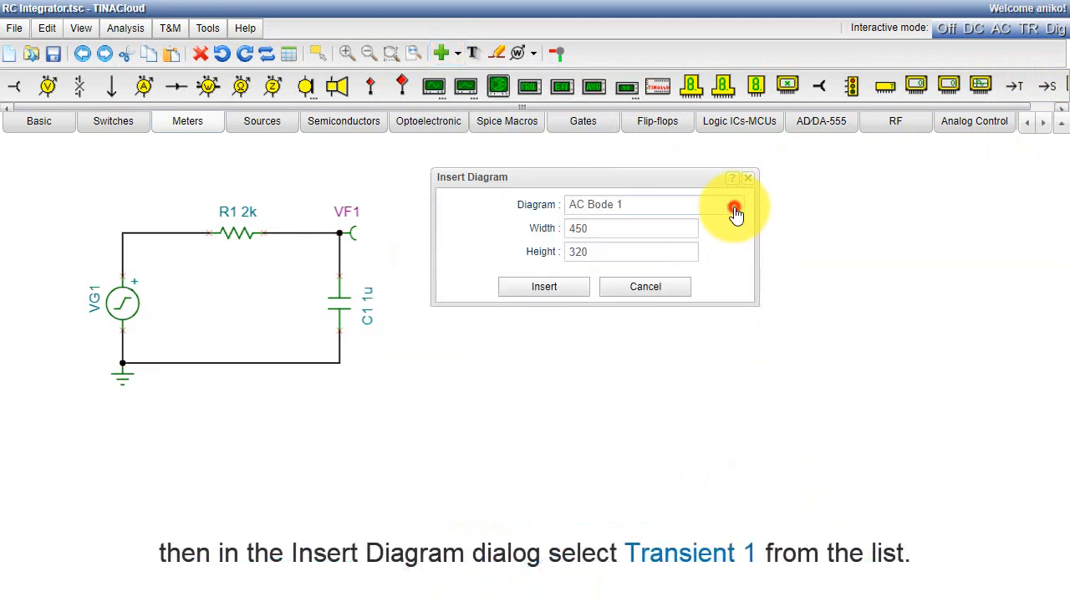
pyautogui.click(734, 204)
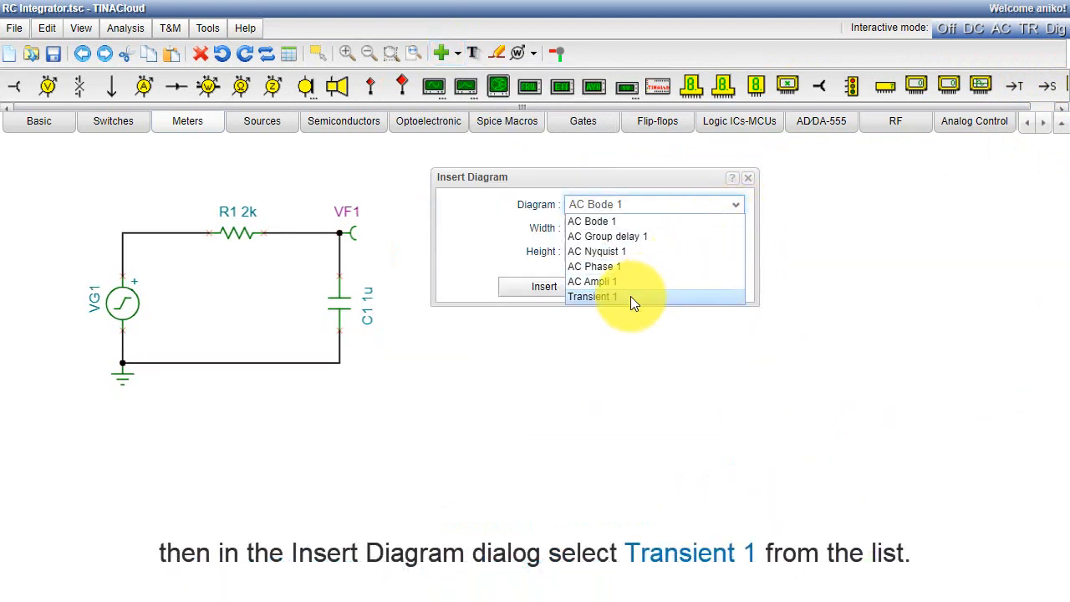
pyautogui.click(592, 296)
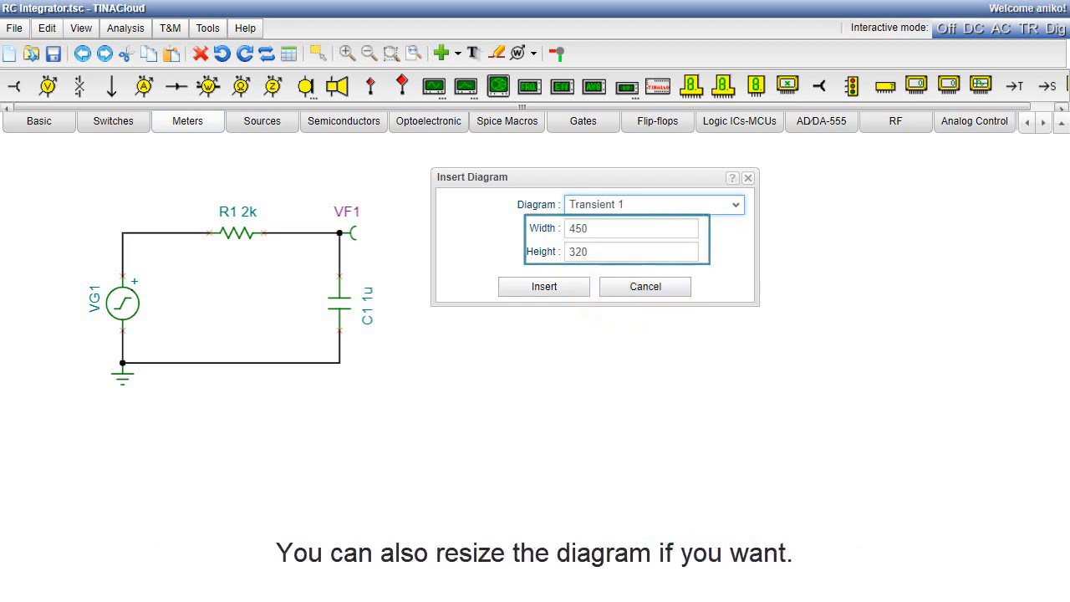
pyautogui.moveTo(545, 288)
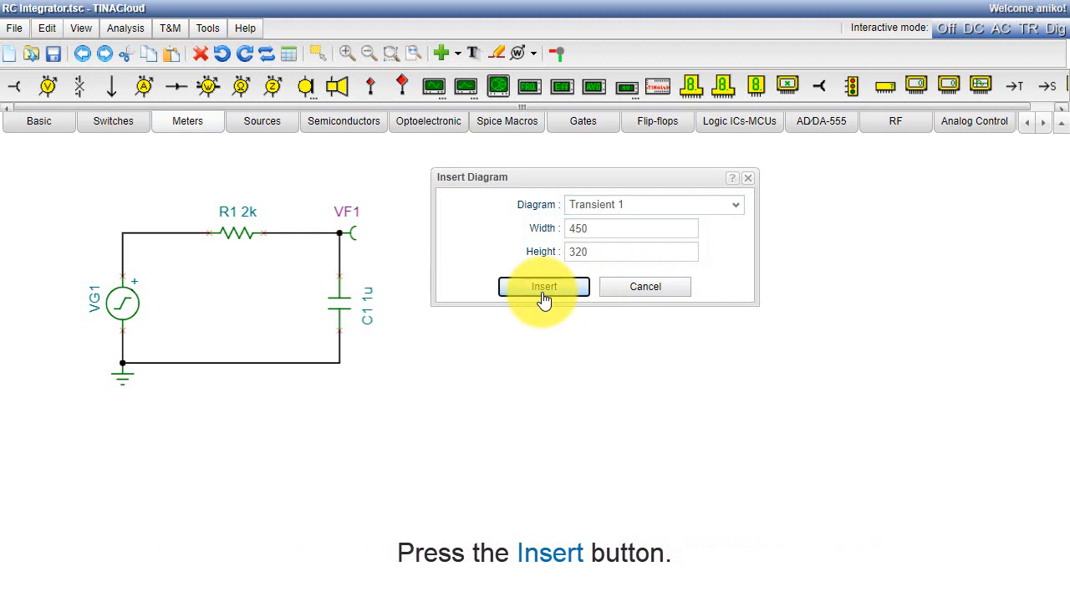
pyautogui.click(543, 285)
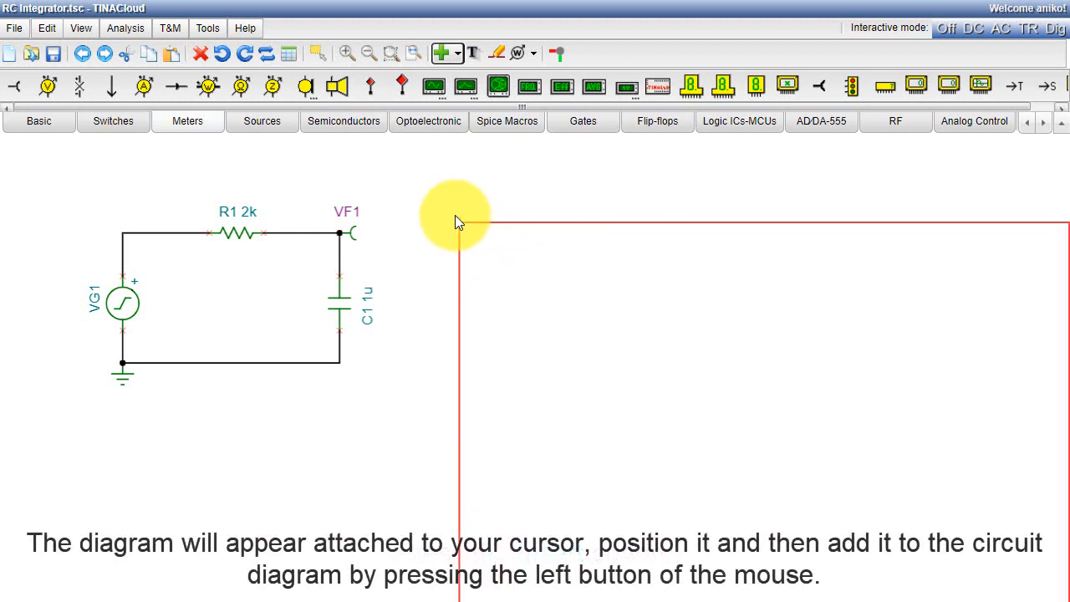
pyautogui.moveTo(435, 161)
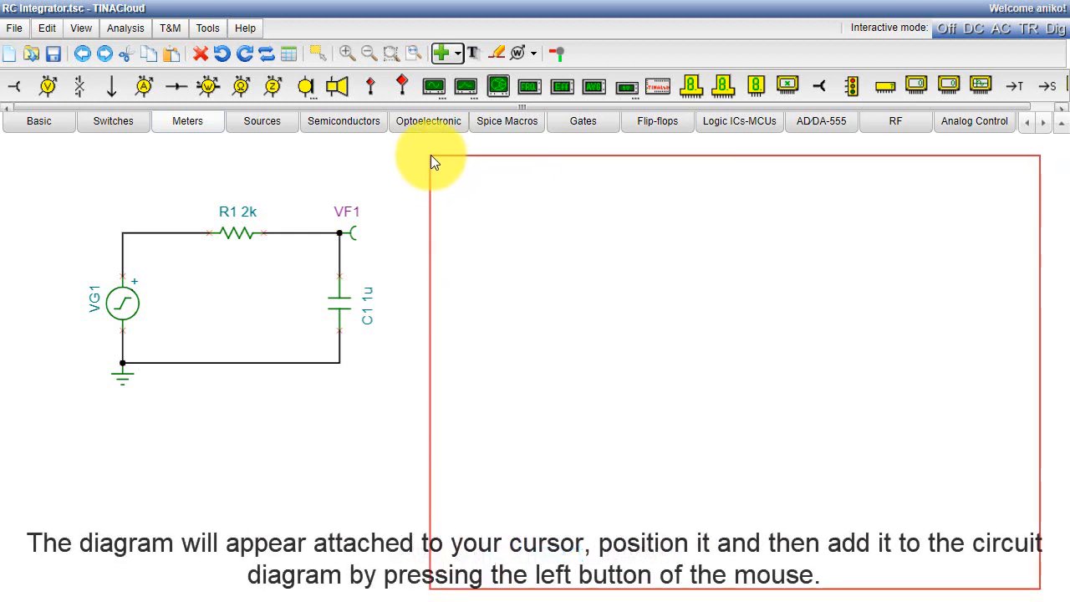
pyautogui.click(433, 154)
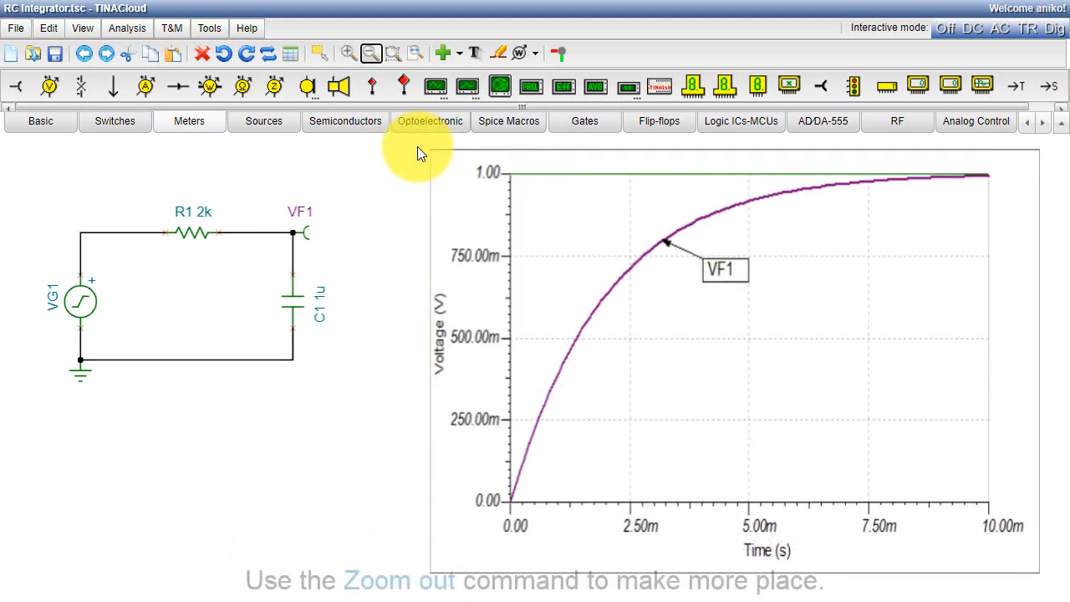
pyautogui.moveTo(371, 54)
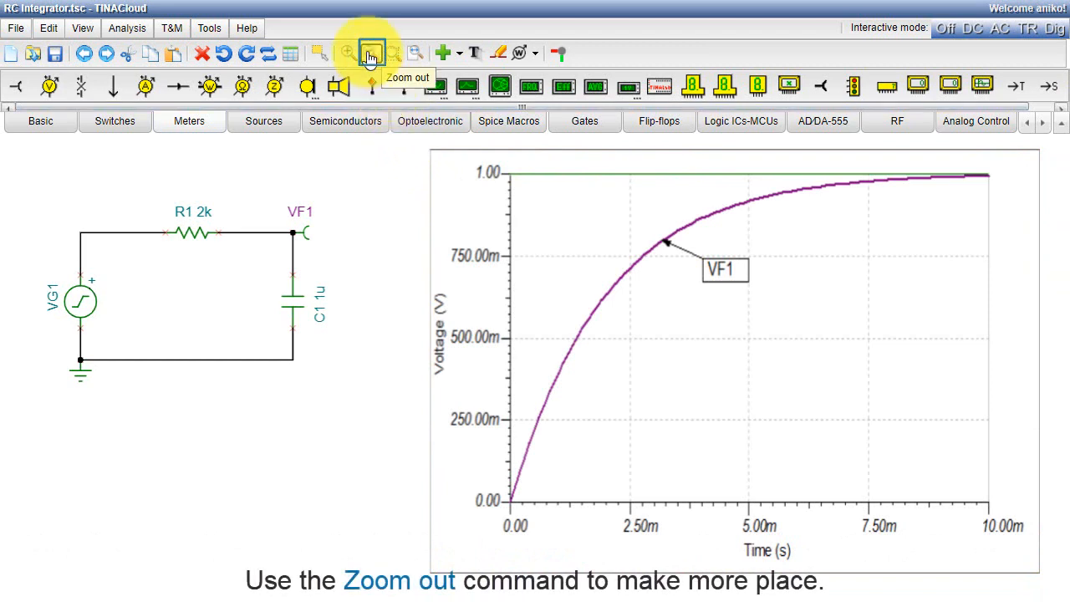
pyautogui.click(371, 52)
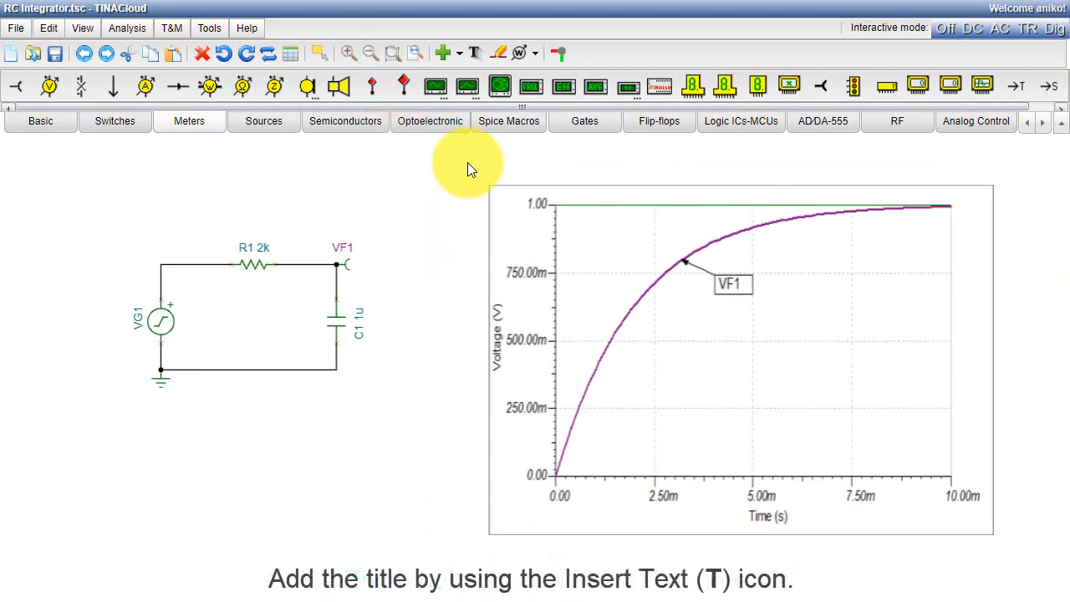
pyautogui.moveTo(478, 52)
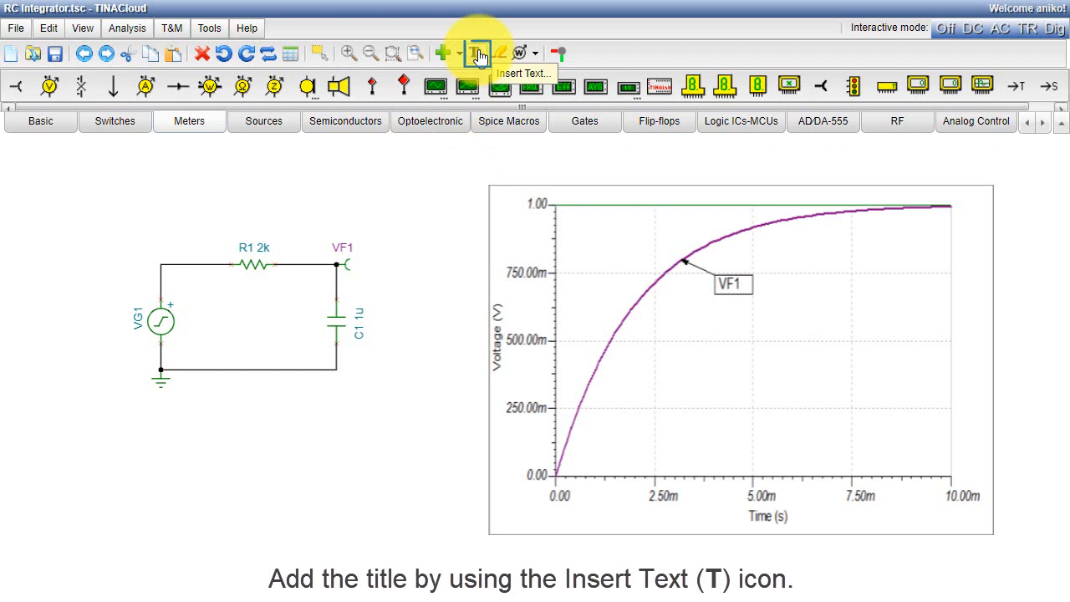
# Add title text 'RC Integrator Circuit' at size 14, colour #333399, above the diagram
pyautogui.click(479, 52)
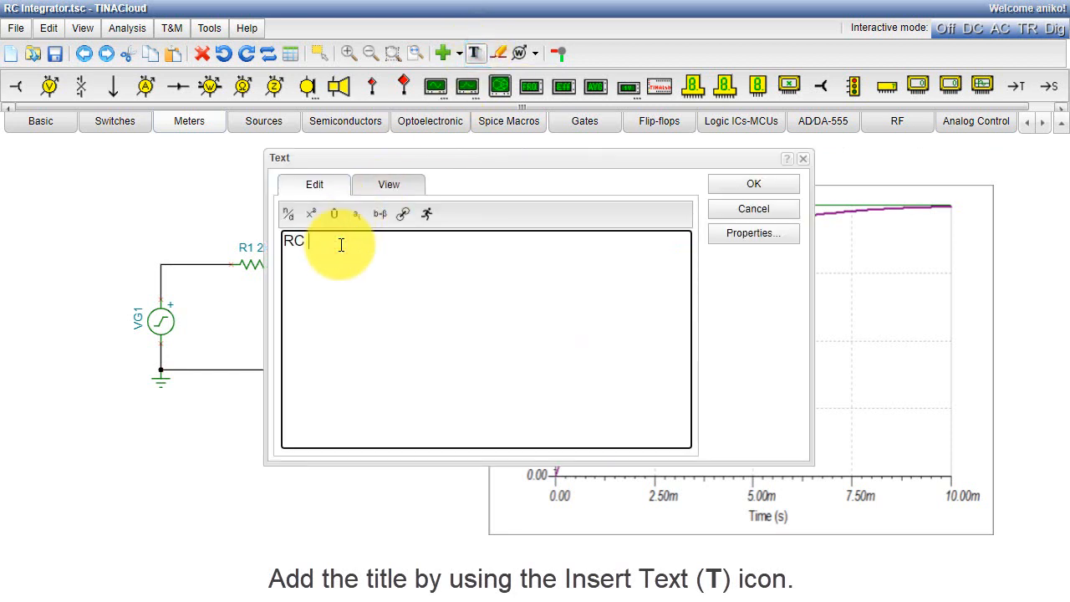
pyautogui.write('Integrator Circuit')
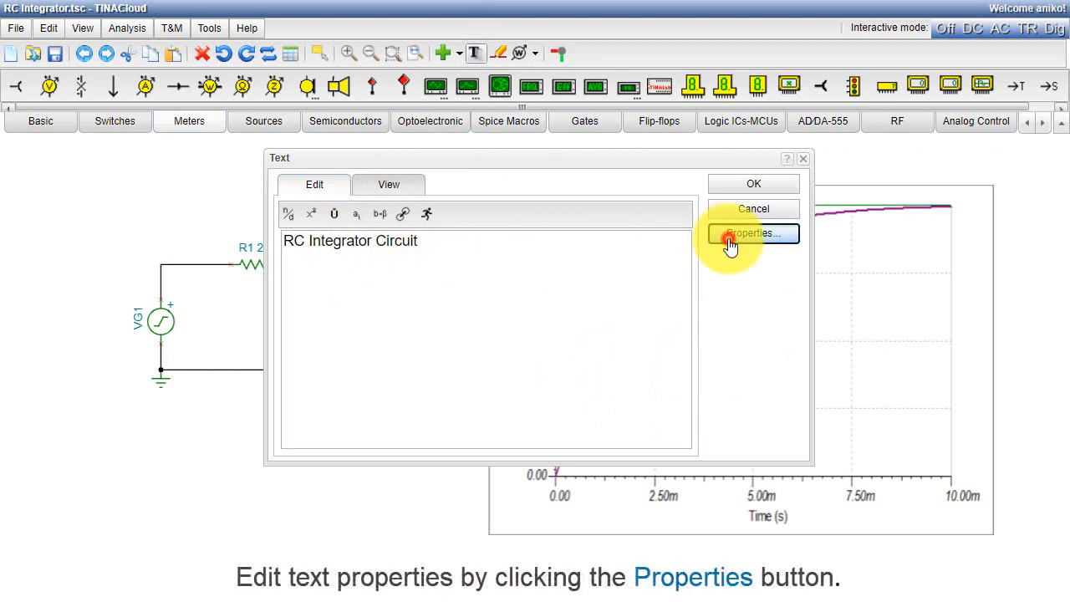
pyautogui.click(752, 234)
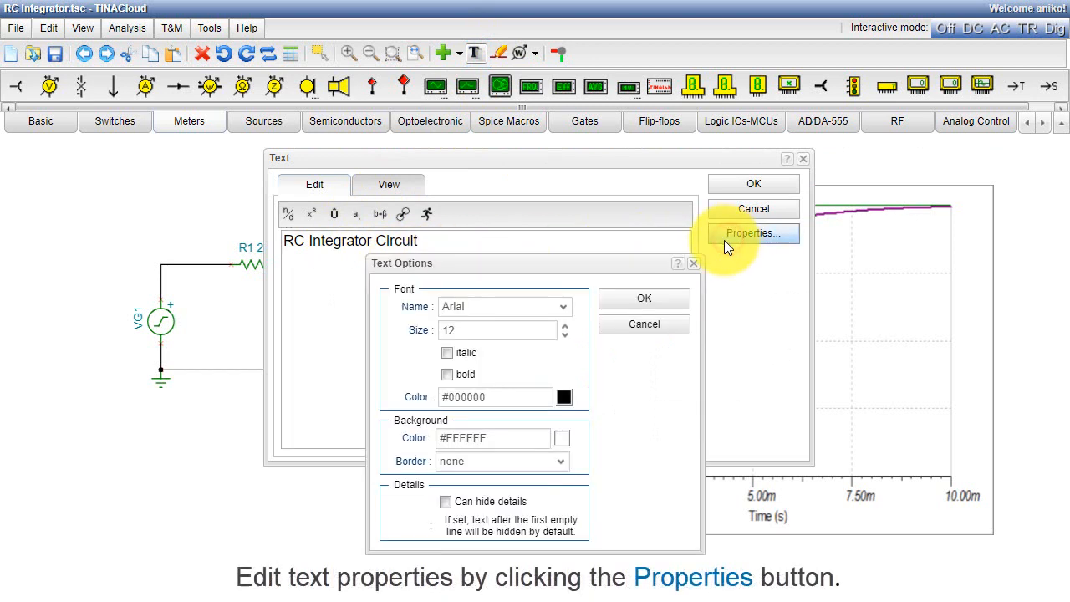
pyautogui.click(566, 326)
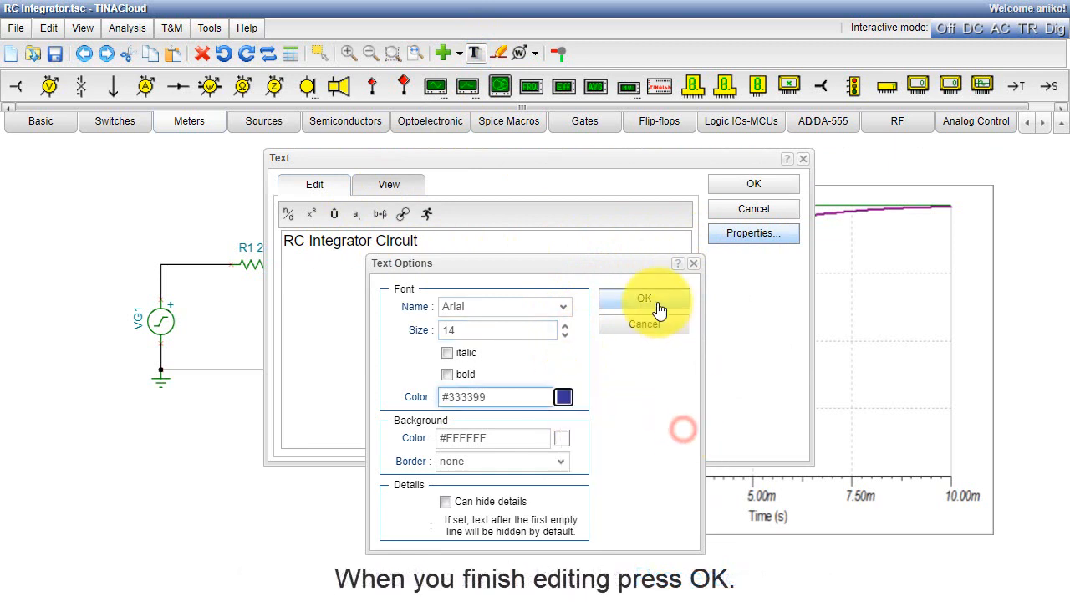
pyautogui.click(644, 297)
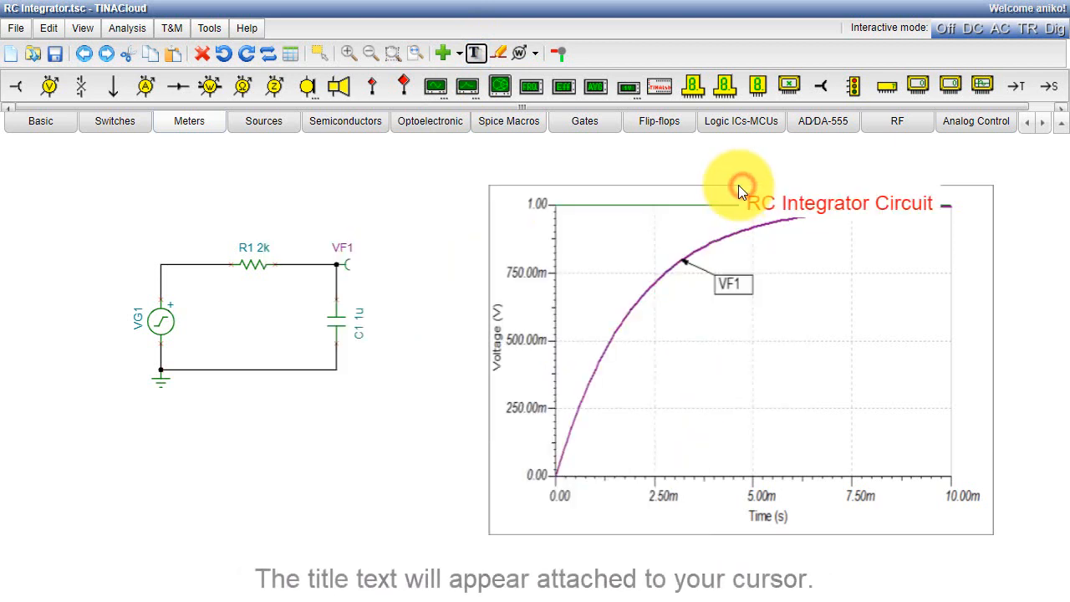